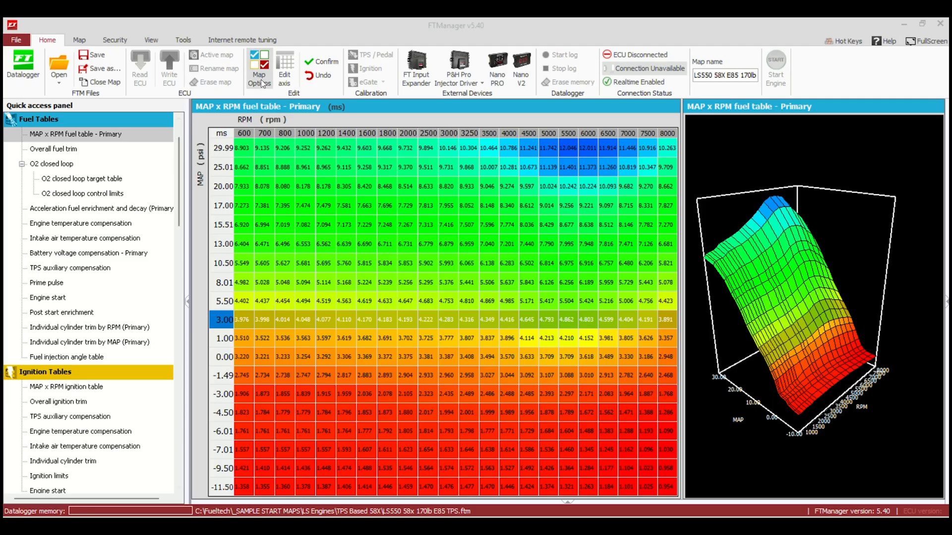
Enable the Flex Fuel function under Other Functions in the map options
click(259, 67)
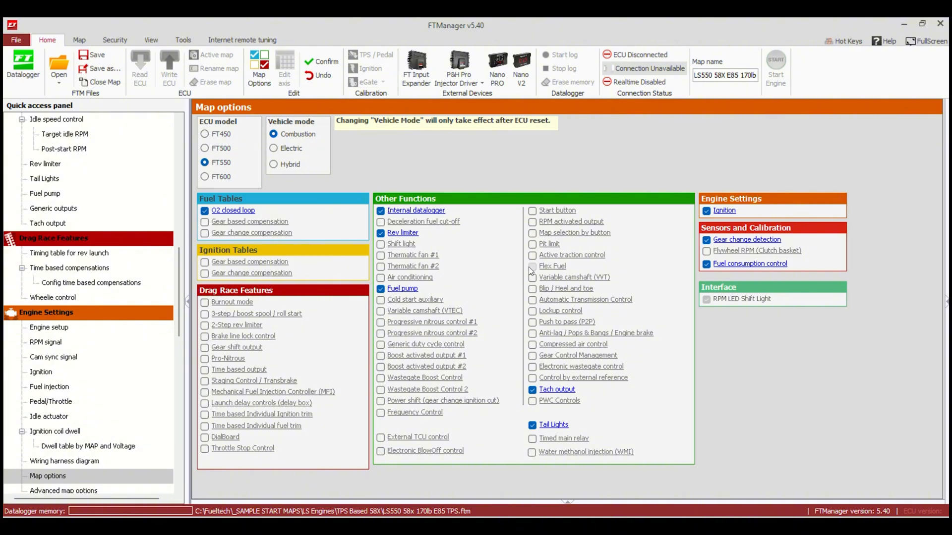
click(532, 267)
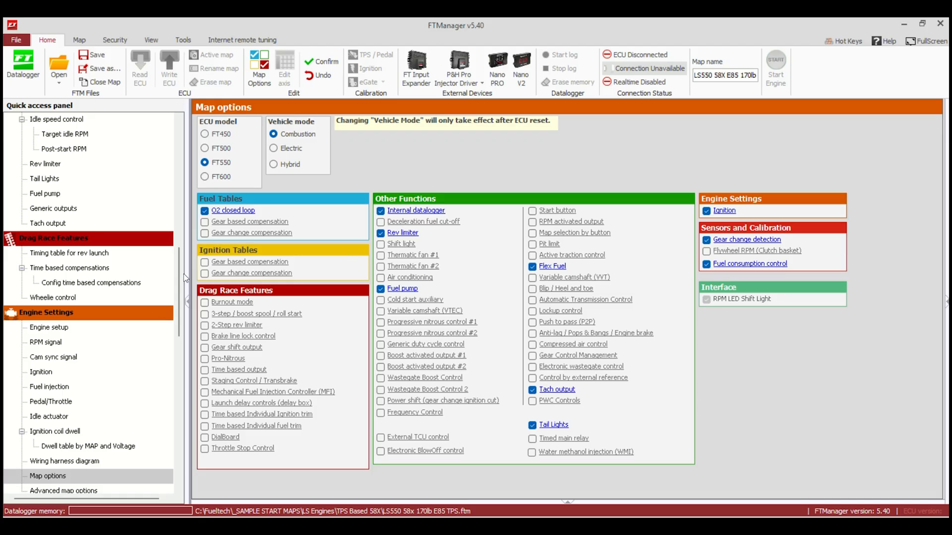
mouse_move(46, 391)
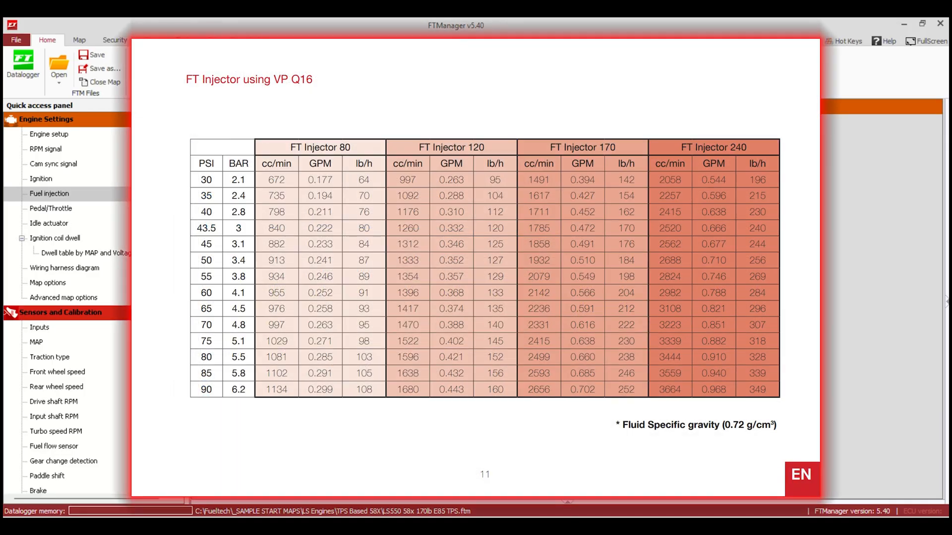
Enter 1632 lb/h primary total flow and 0 ms injector deadtime in Fuel injection settings
click(206, 292)
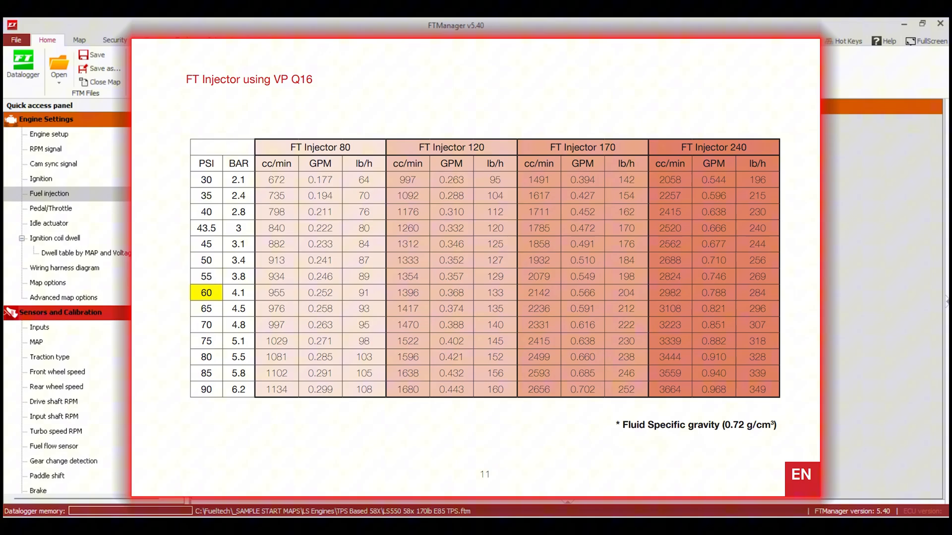
click(626, 293)
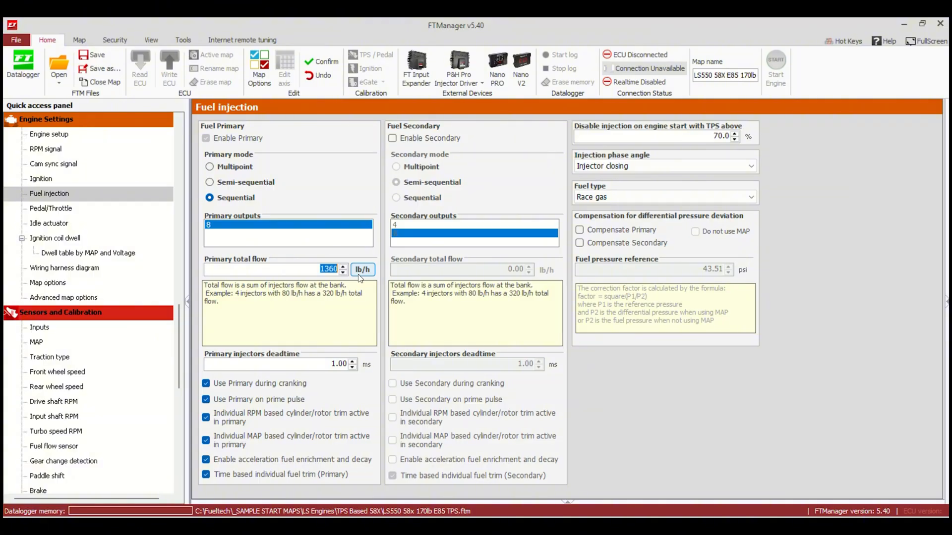
text(1)
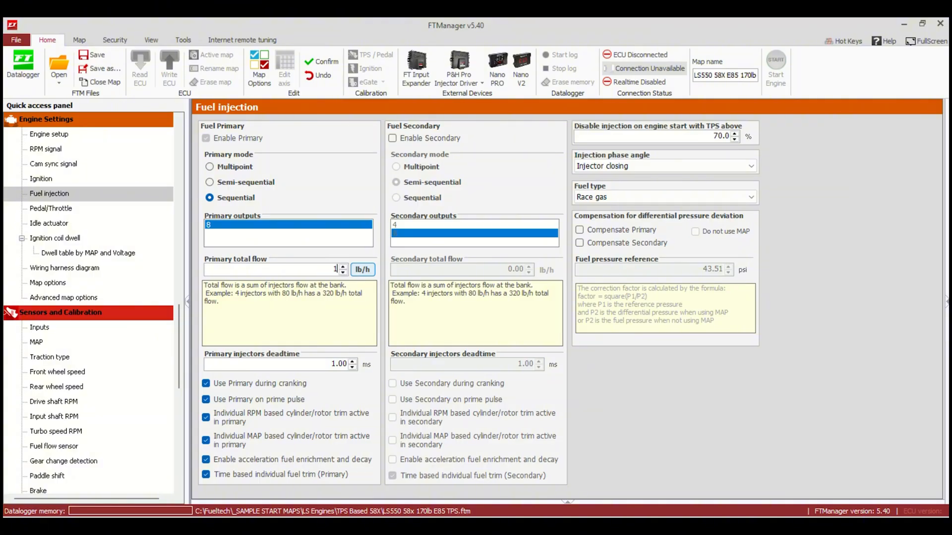
text(632)
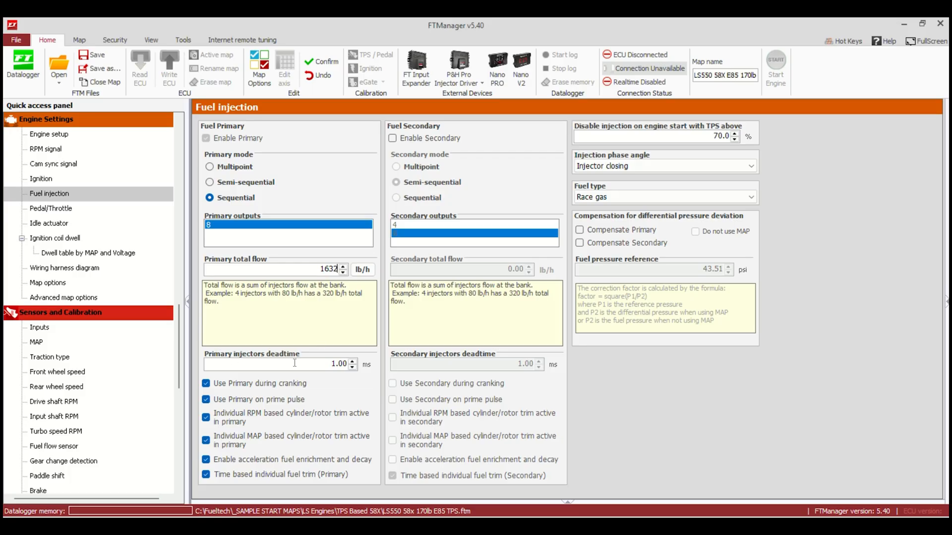
text(0)
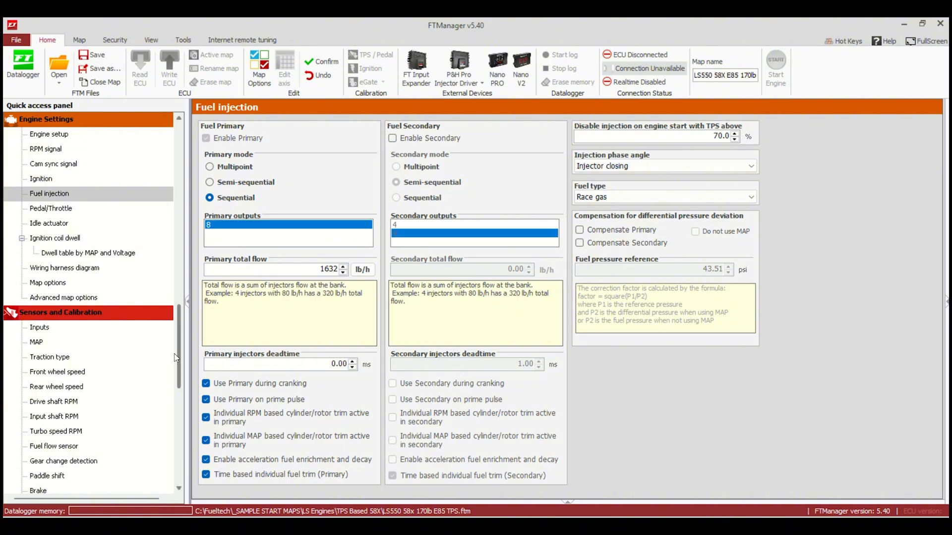
In the primary battery voltage compensation axis, change the 11 V breakpoint to 12 V
scroll(down, 3)
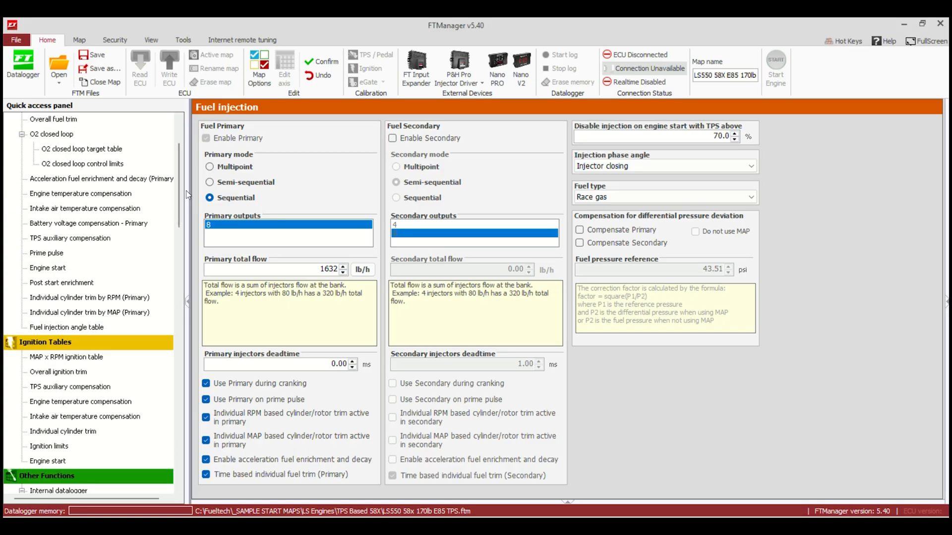
click(88, 222)
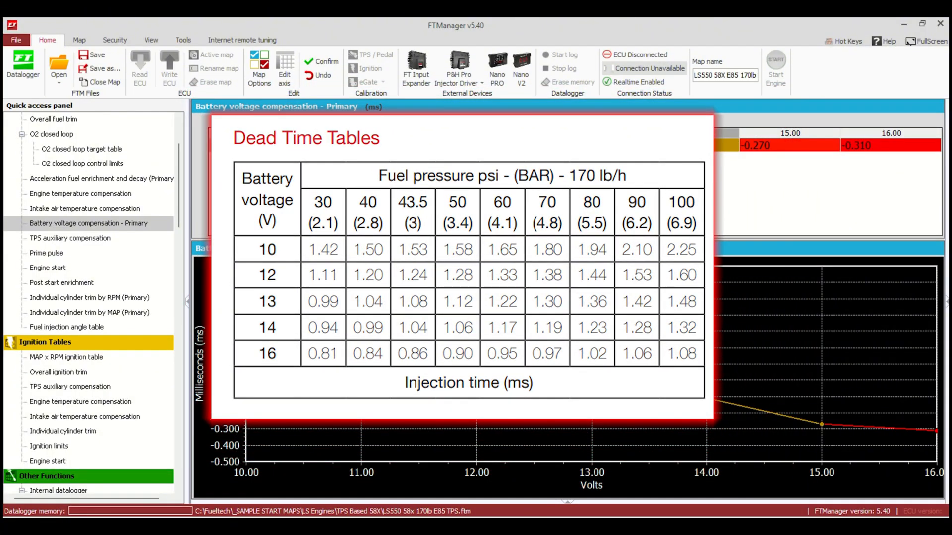
click(501, 201)
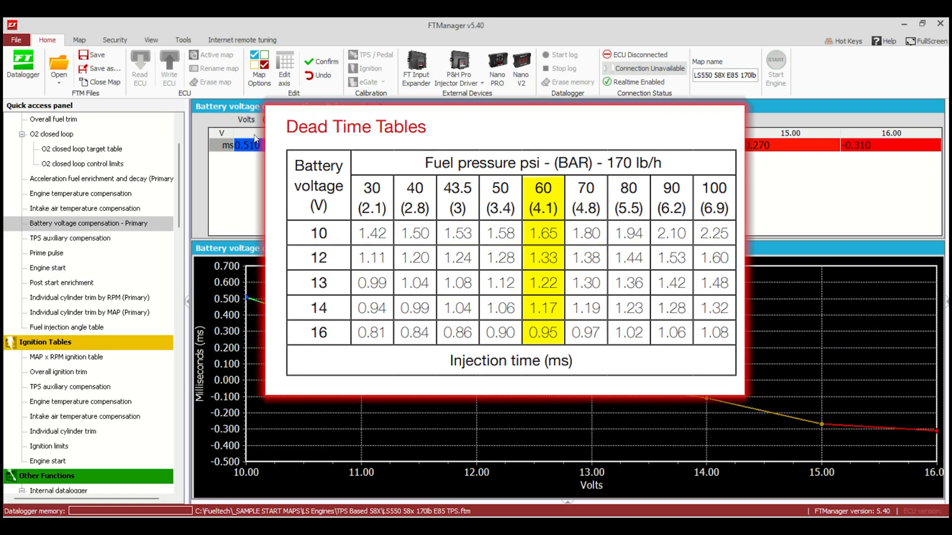
click(284, 67)
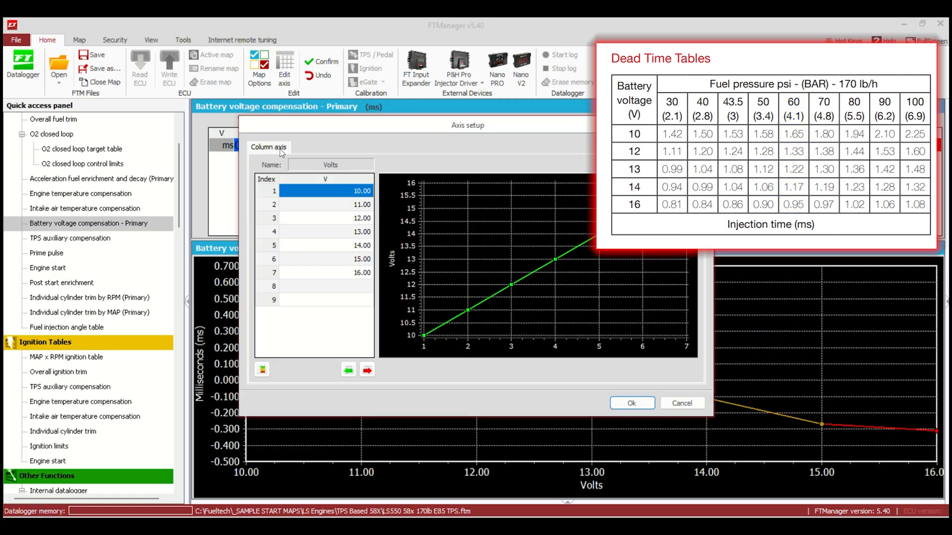
click(325, 204)
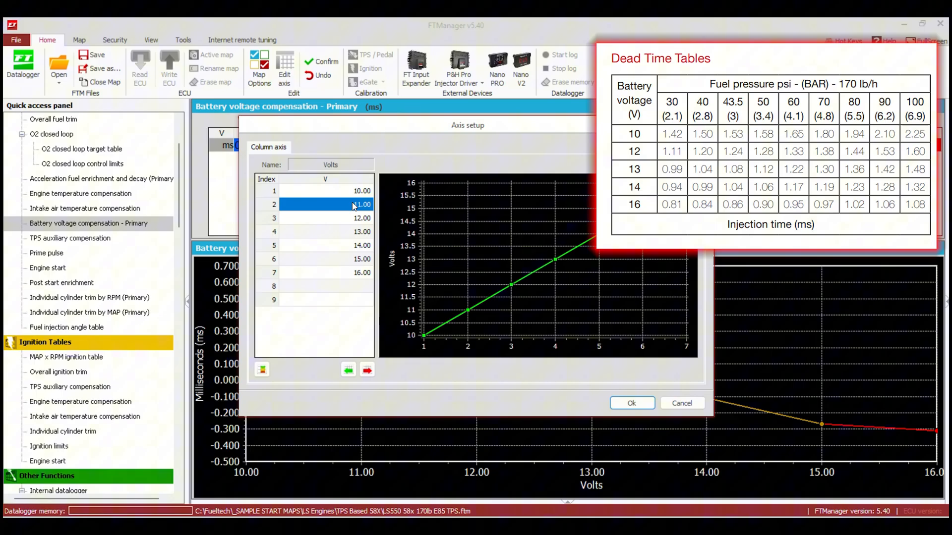
double_click(361, 205)
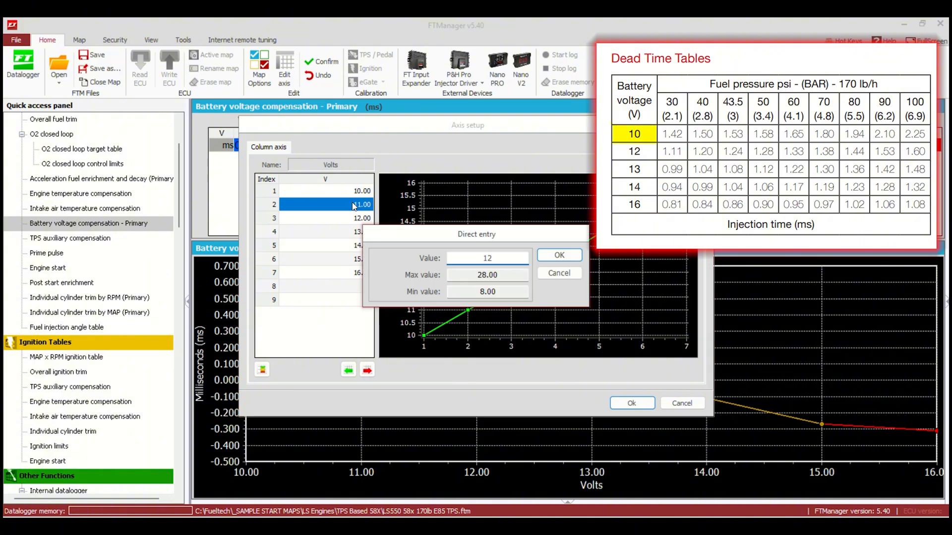
click(558, 255)
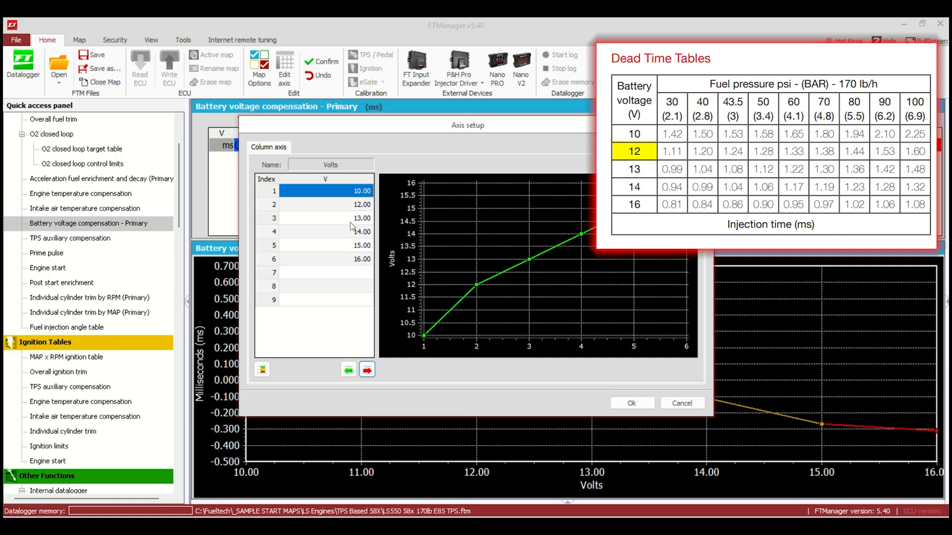
Remove the duplicate 12 V and the 15 V breakpoints, leaving 10, 12, 13, 14 and 16 V
click(325, 218)
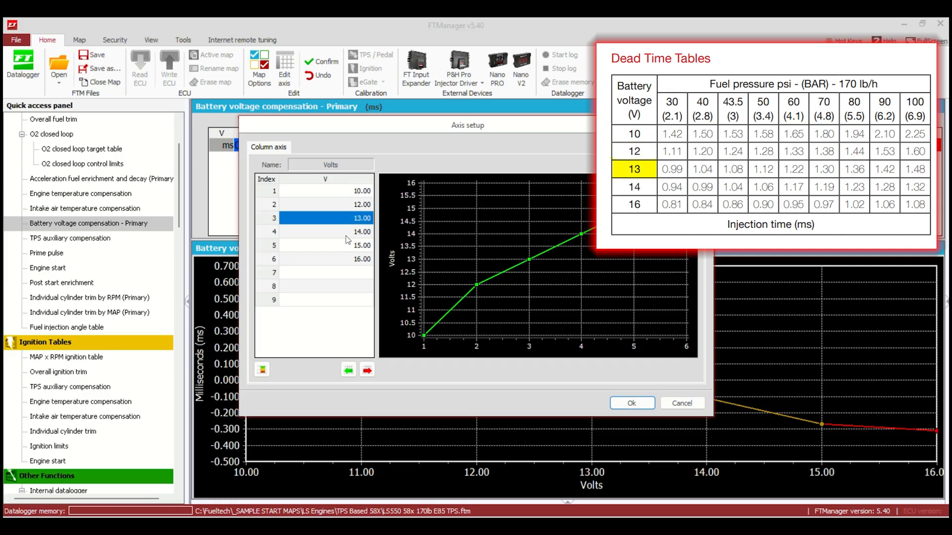
click(367, 370)
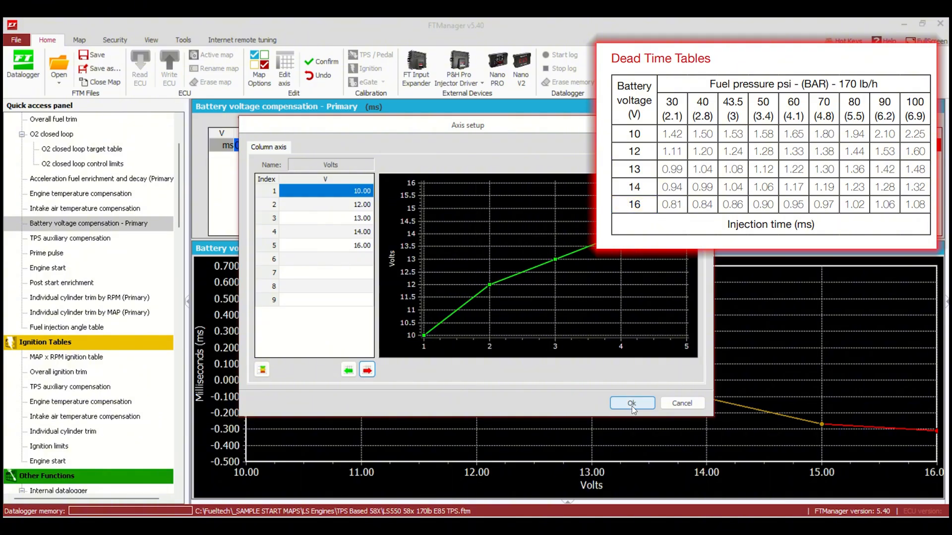
click(631, 403)
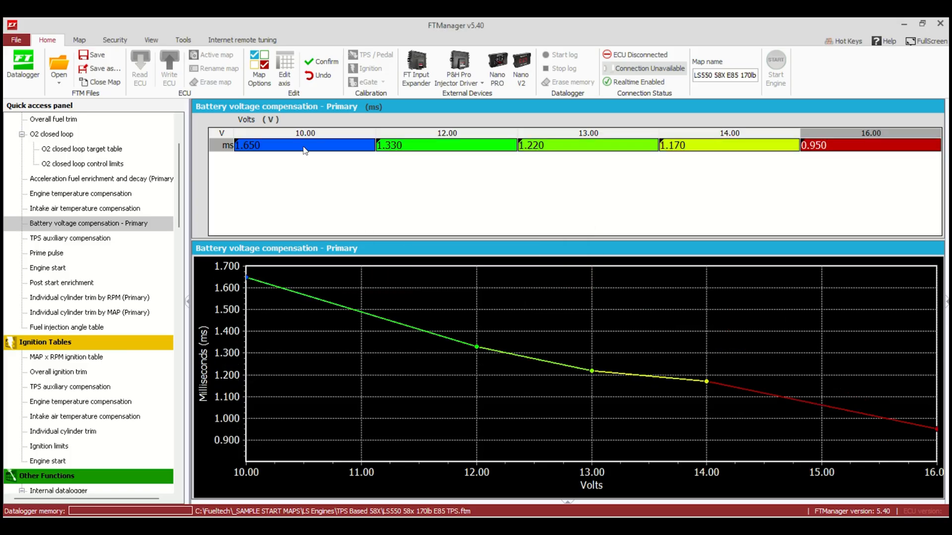
mouse_move(339, 189)
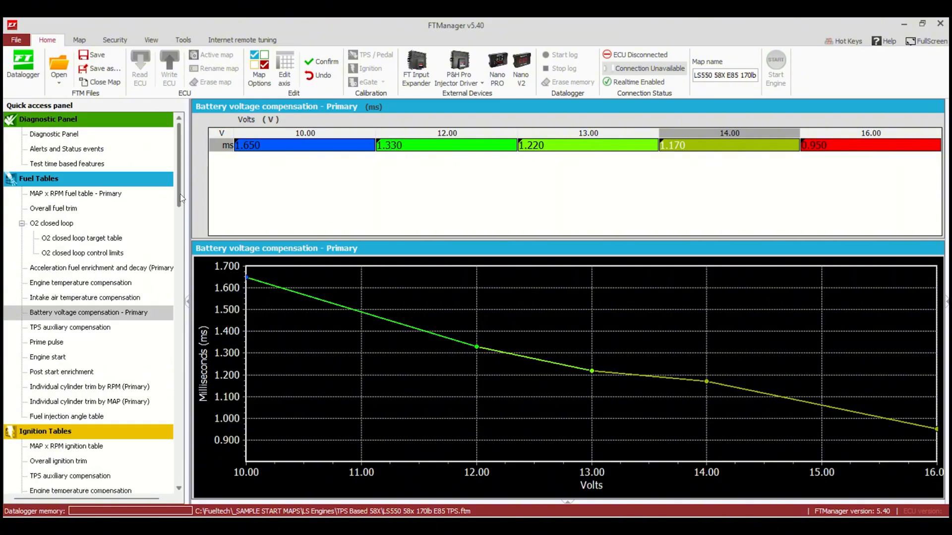
Bring up the primary MAP x RPM fuel table from the quick access panel
click(75, 193)
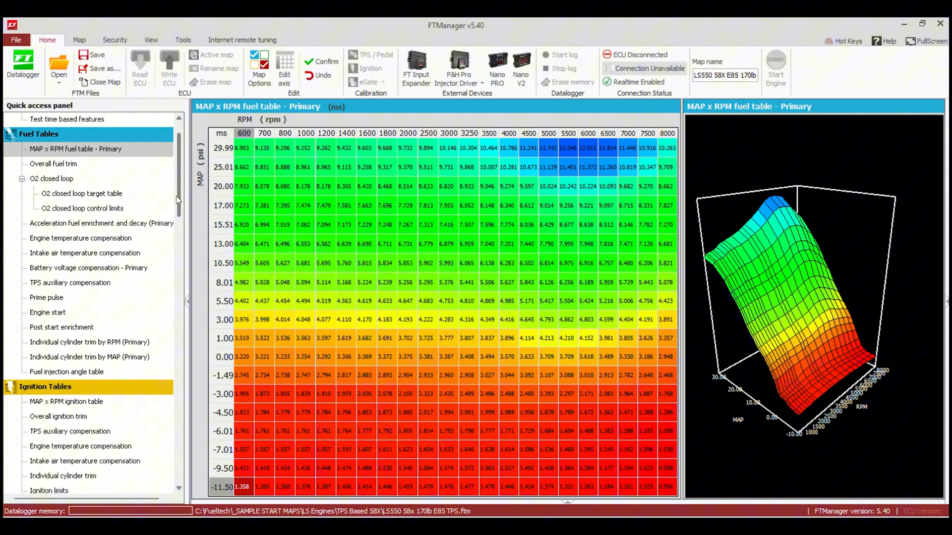
click(89, 268)
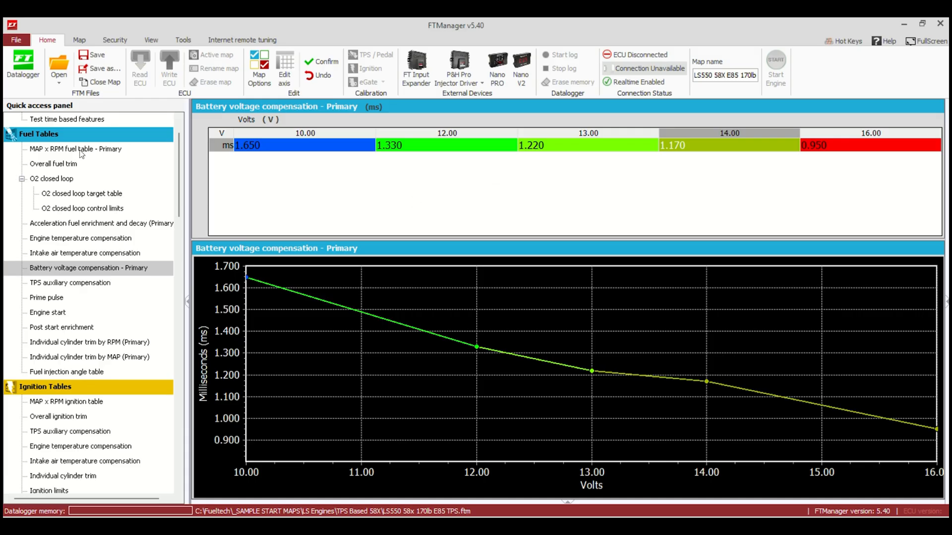
click(74, 149)
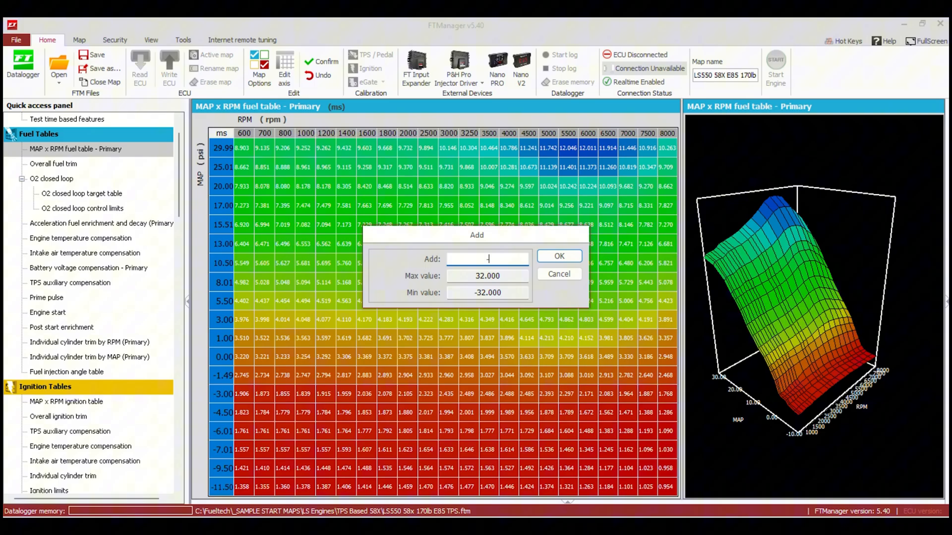
text(-1.17)
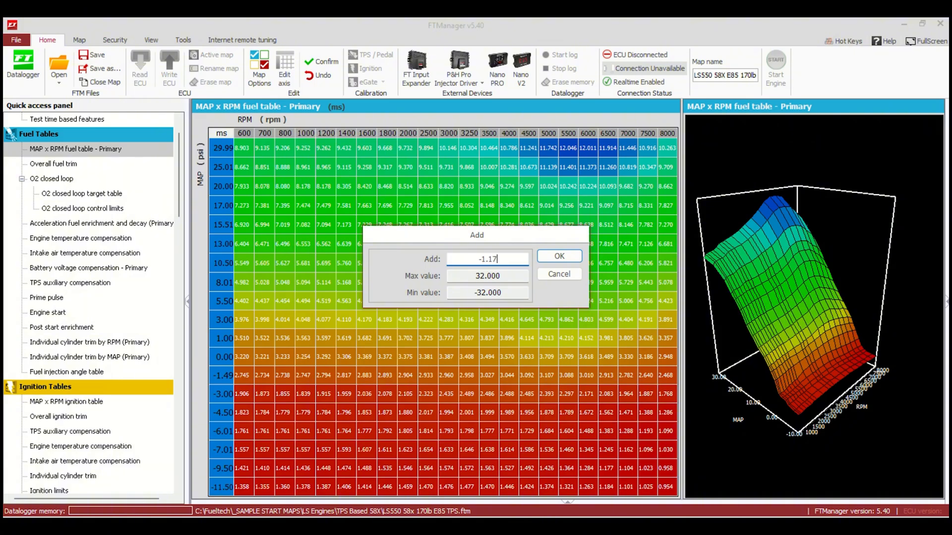
click(557, 255)
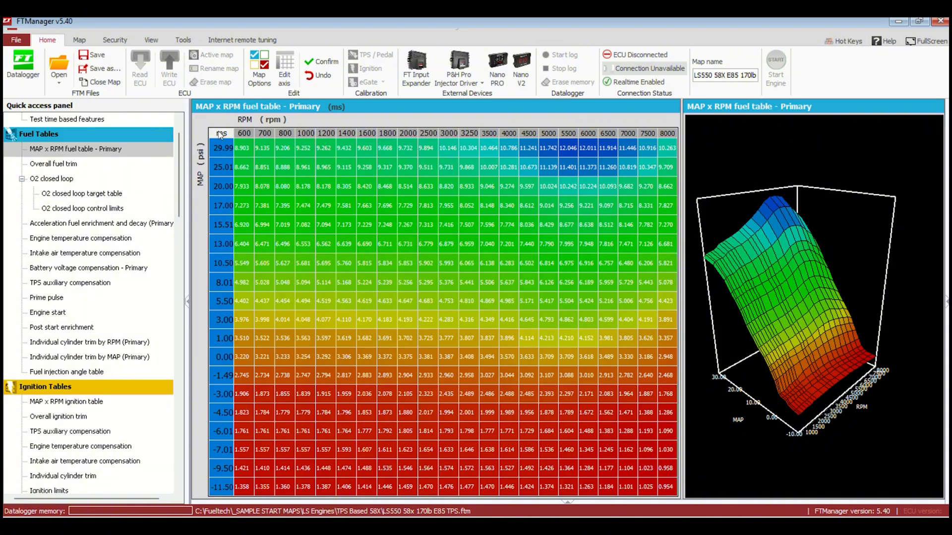
click(344, 338)
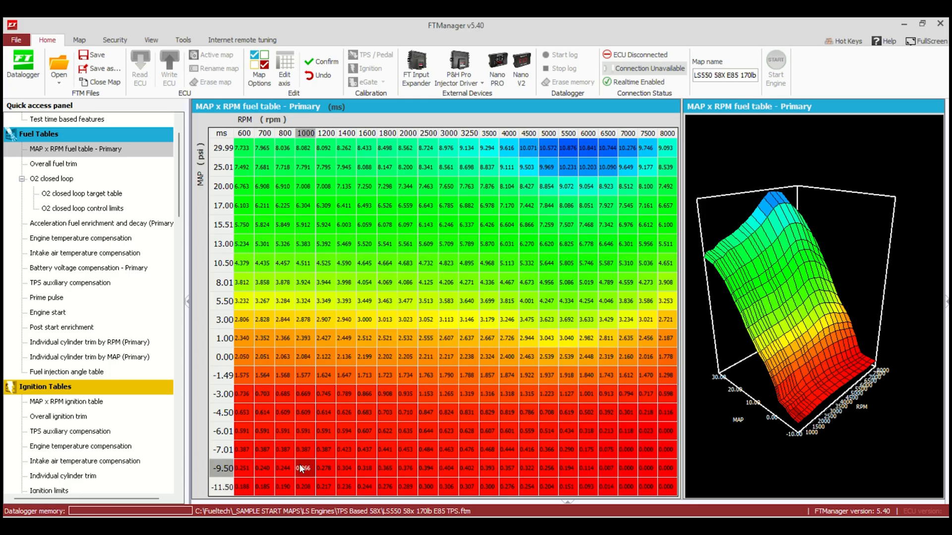
click(282, 487)
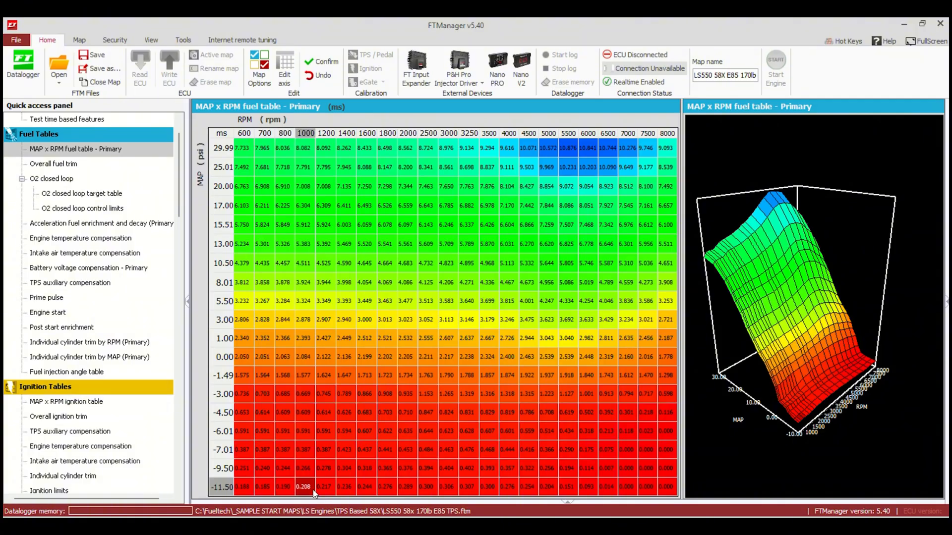
mouse_move(188, 200)
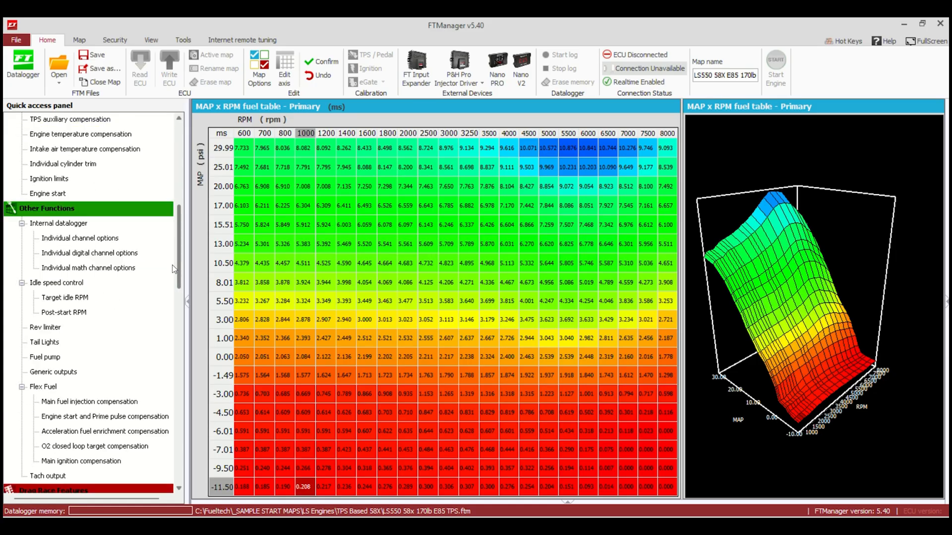
scroll(down, 3)
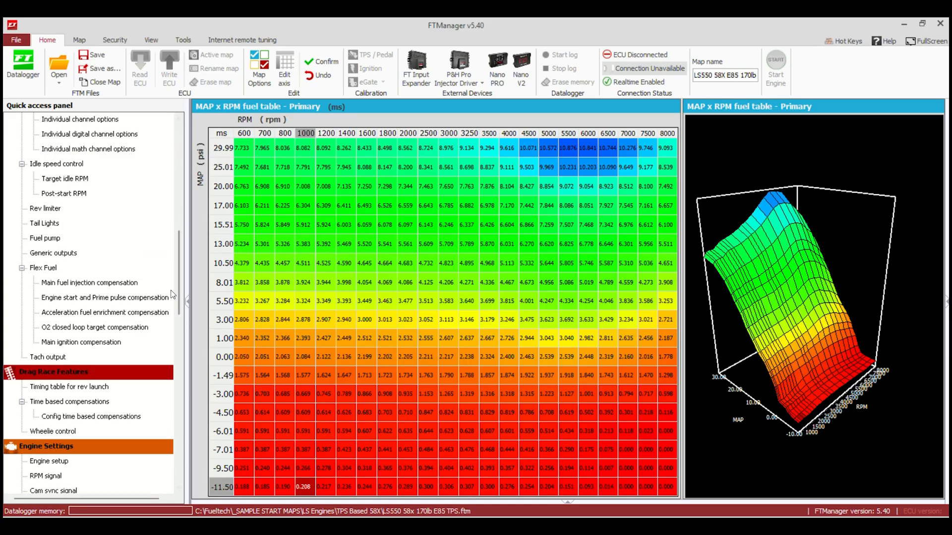
Set the Flex Fuel default blend on sensor error to 85% ethanol, glancing at acceleration enrichment compensation
click(43, 268)
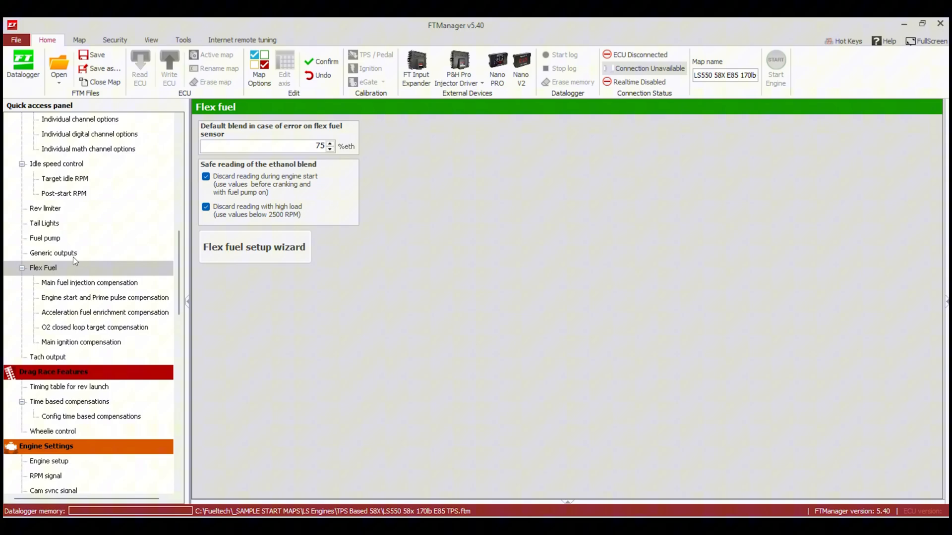
mouse_move(354, 168)
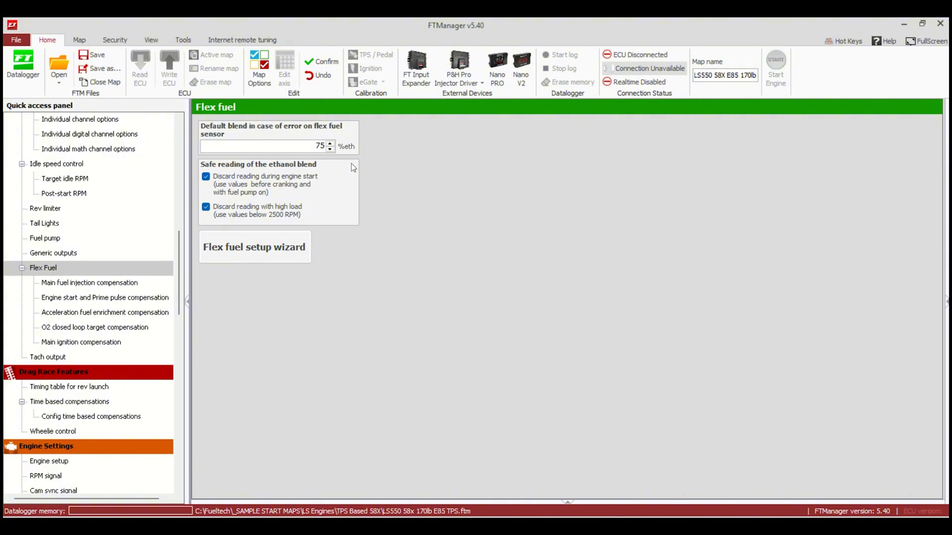
mouse_move(309, 141)
text(85)
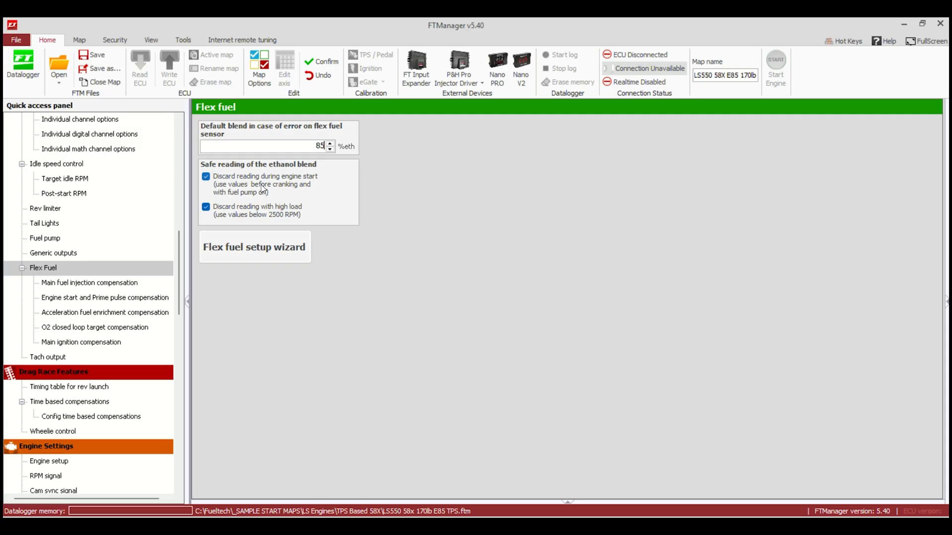
mouse_move(260, 187)
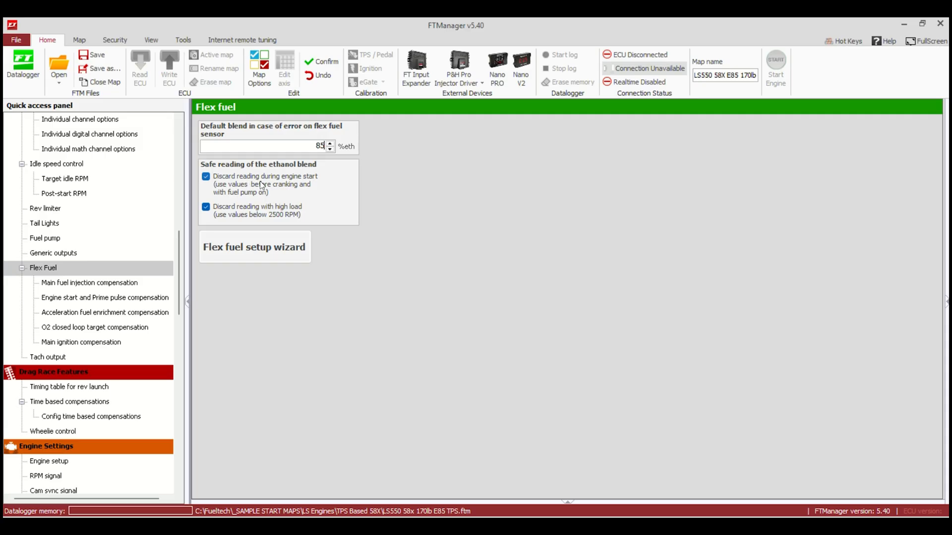
mouse_move(301, 187)
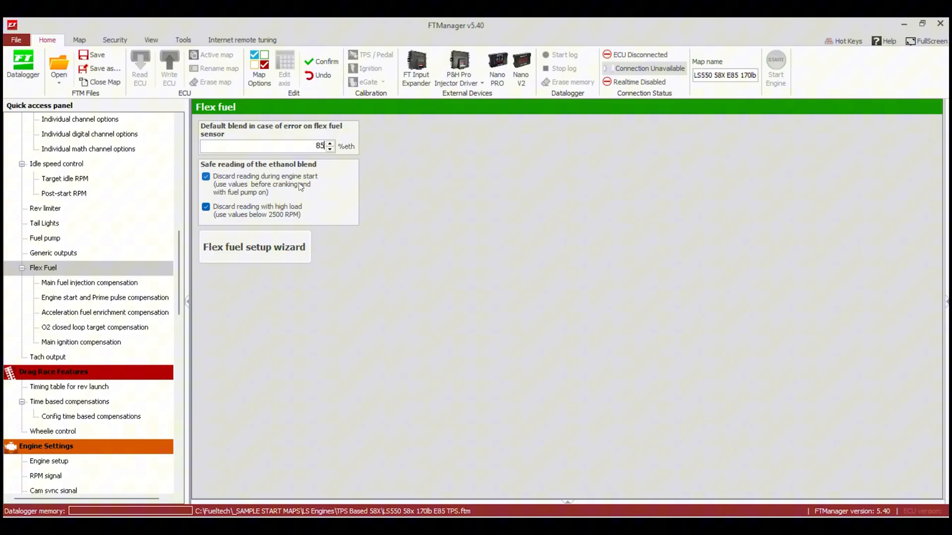
mouse_move(259, 192)
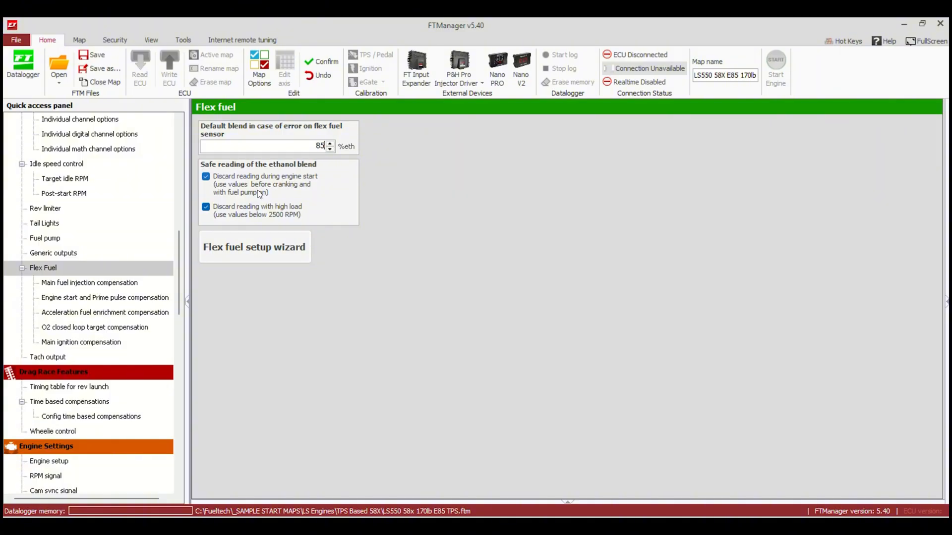
mouse_move(281, 216)
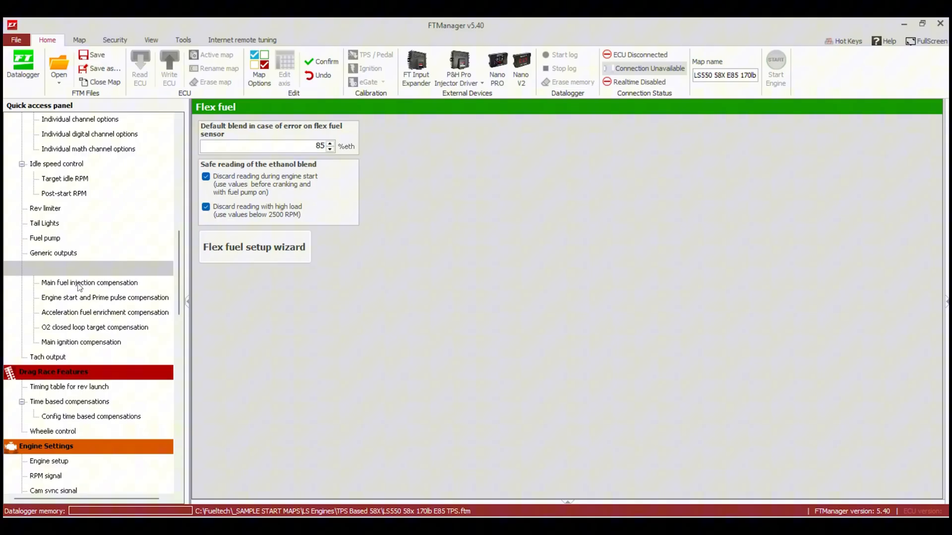
click(44, 268)
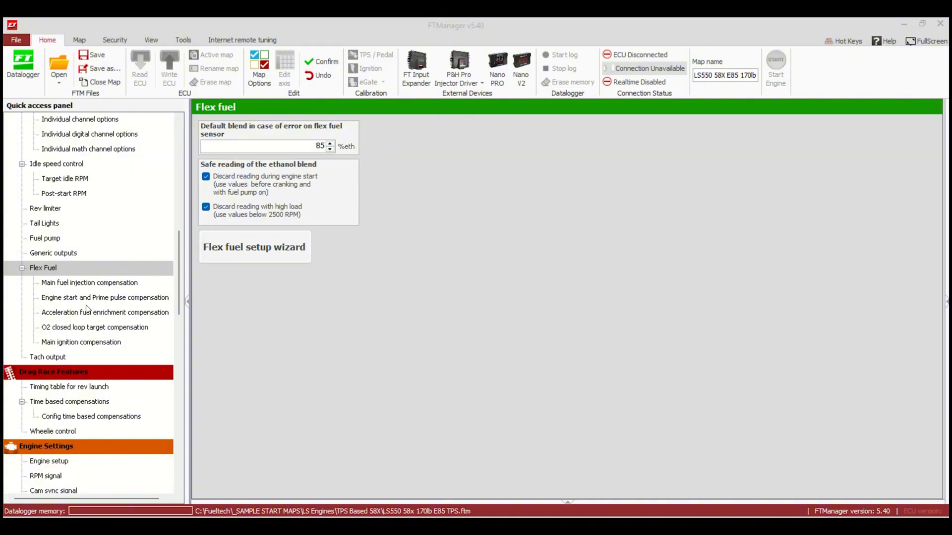
click(105, 311)
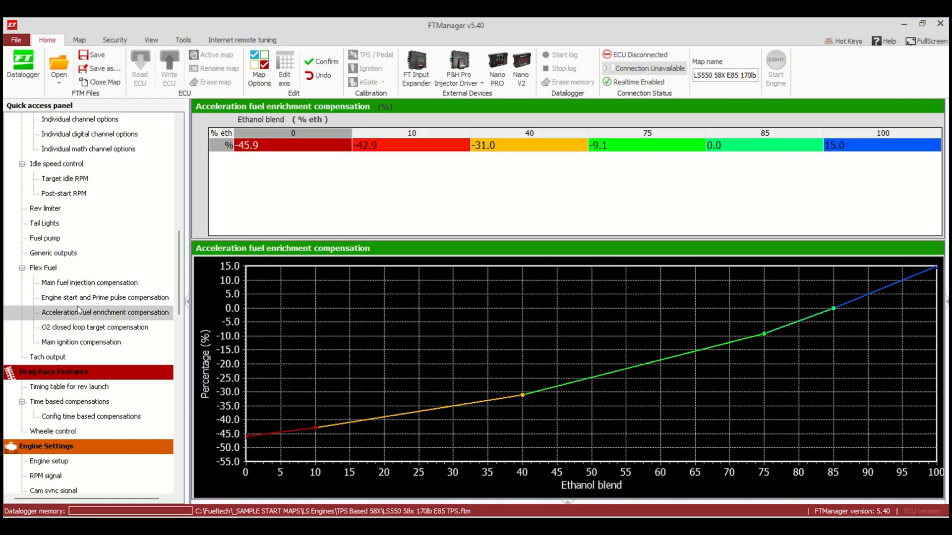
click(43, 267)
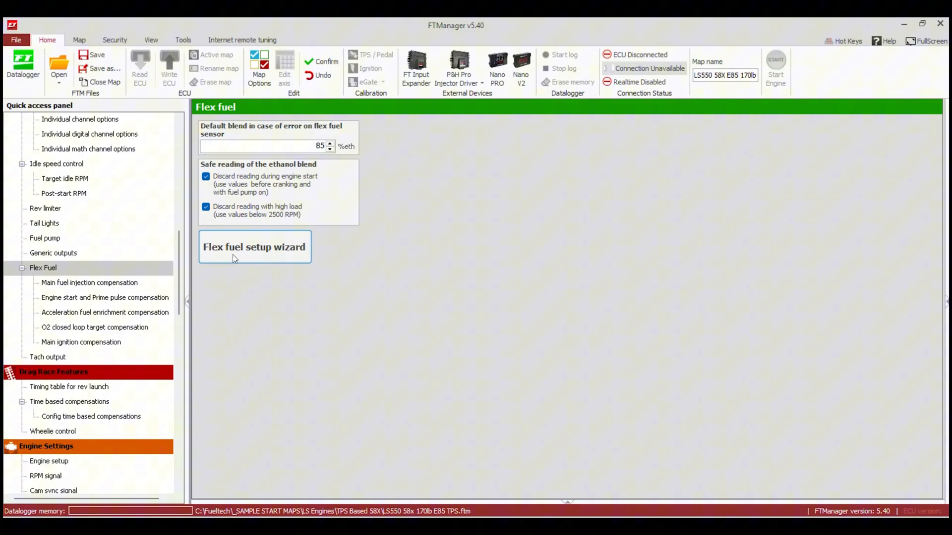
Run the flex fuel setup wizard, erasing and regenerating tables with an 85% ethanol reference
click(254, 246)
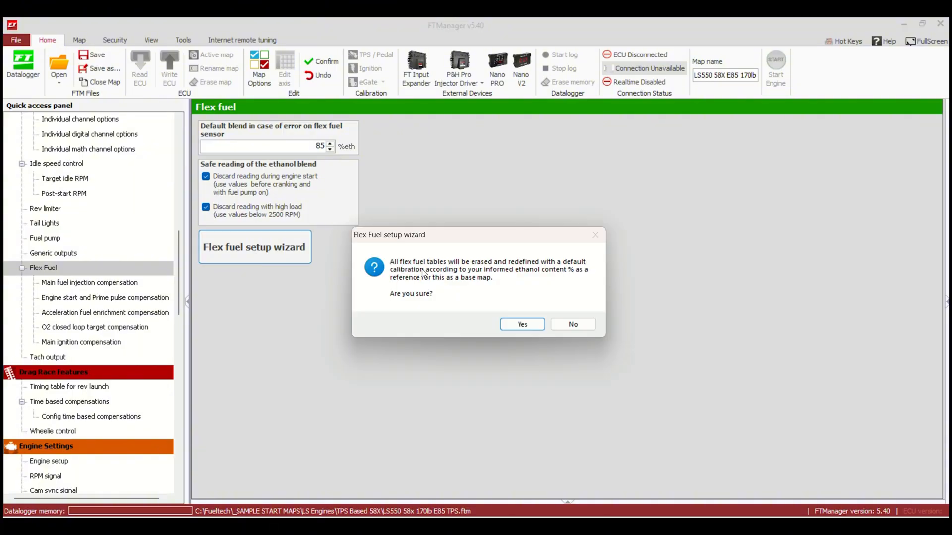
mouse_move(542, 272)
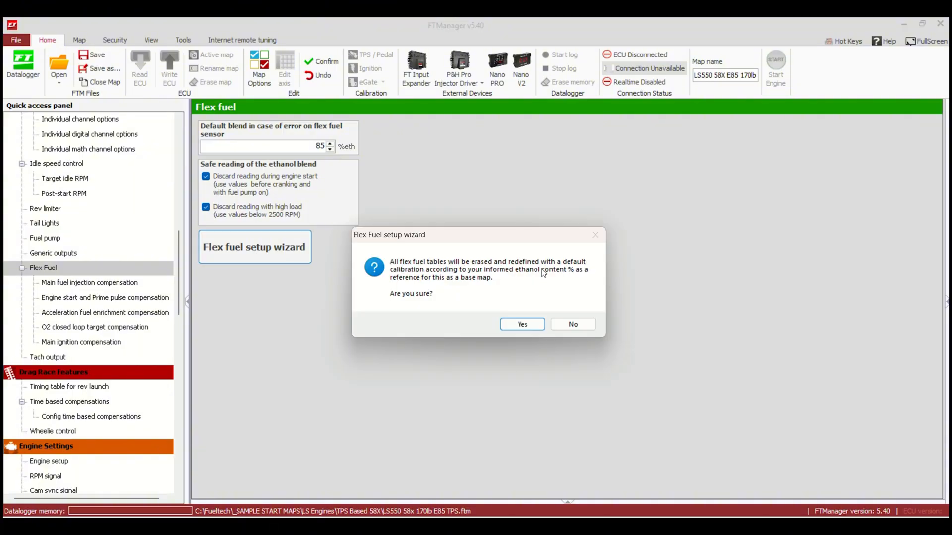
mouse_move(524, 298)
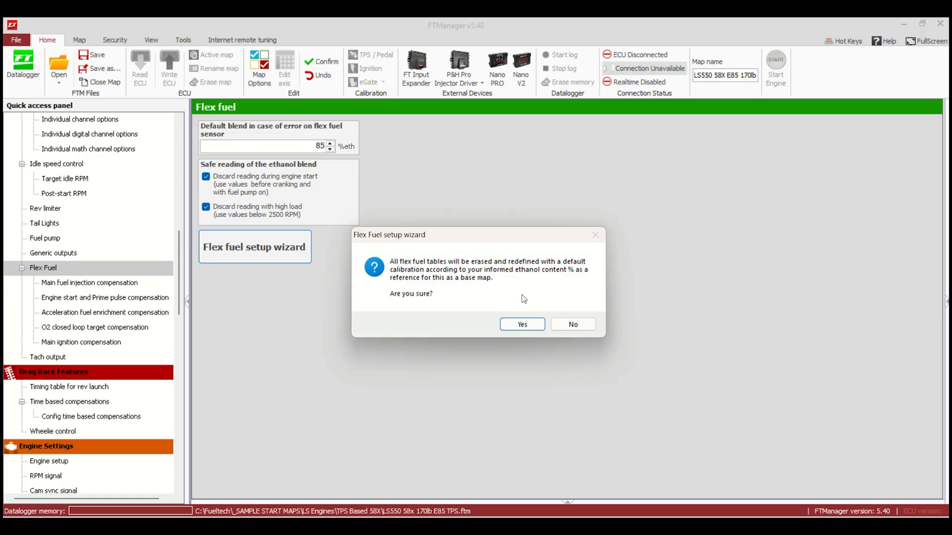
mouse_move(519, 292)
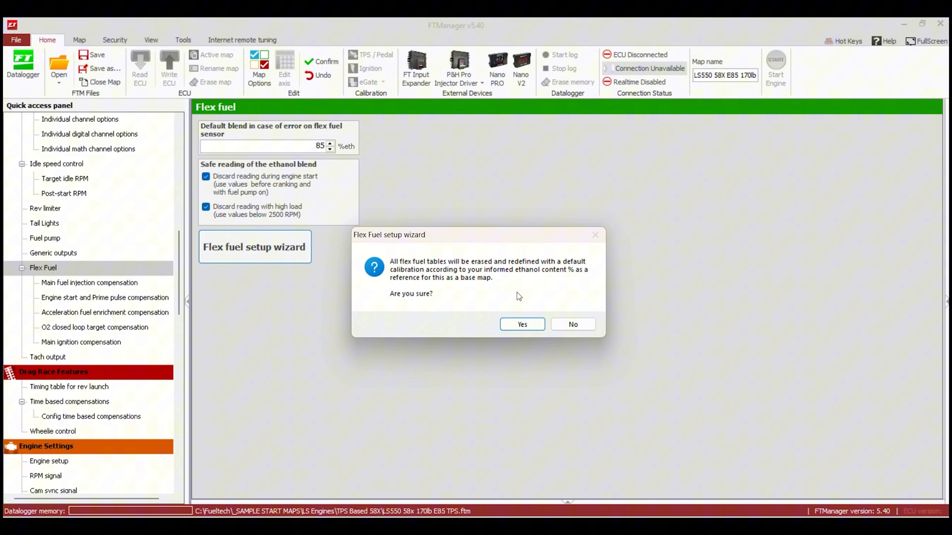
click(521, 324)
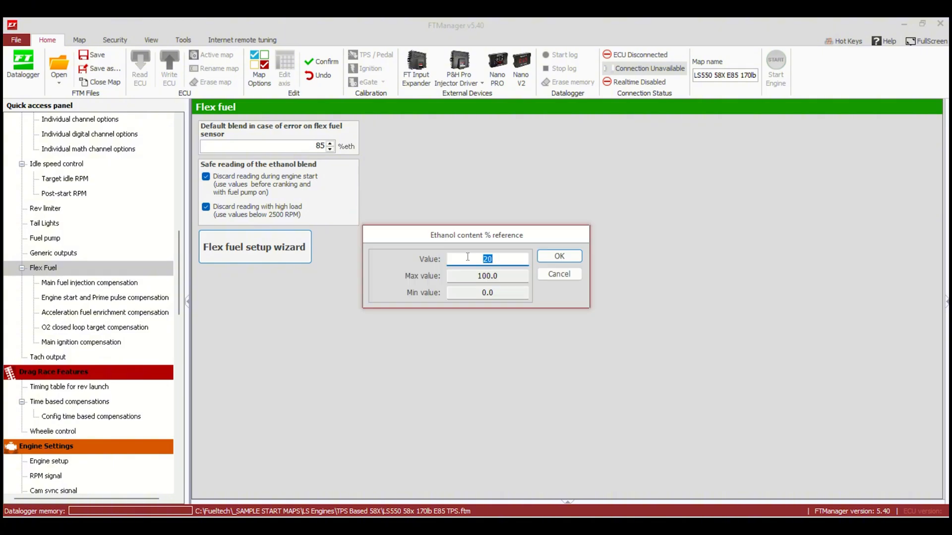
text(85)
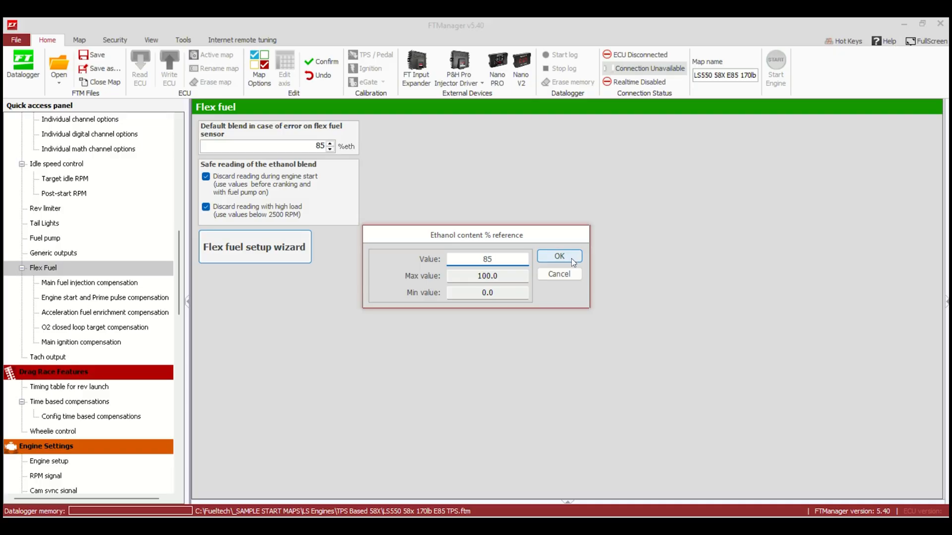
click(557, 256)
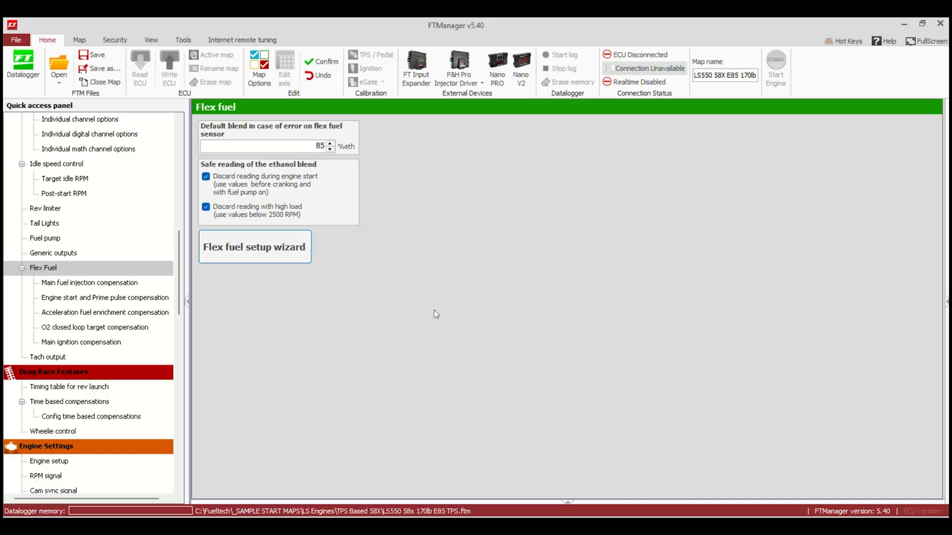
Review the main fuel injection compensation table and select its 100% ethanol column
click(89, 283)
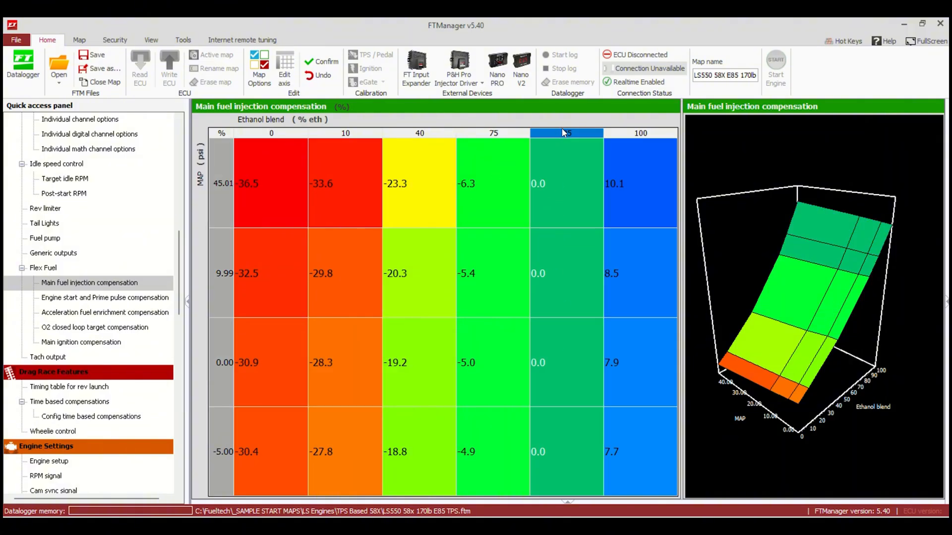
mouse_move(562, 349)
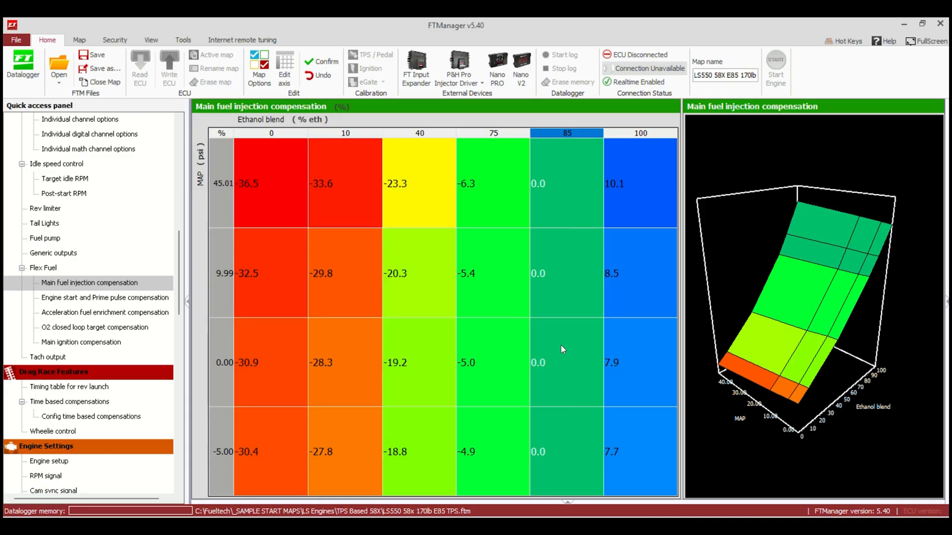
mouse_move(84, 306)
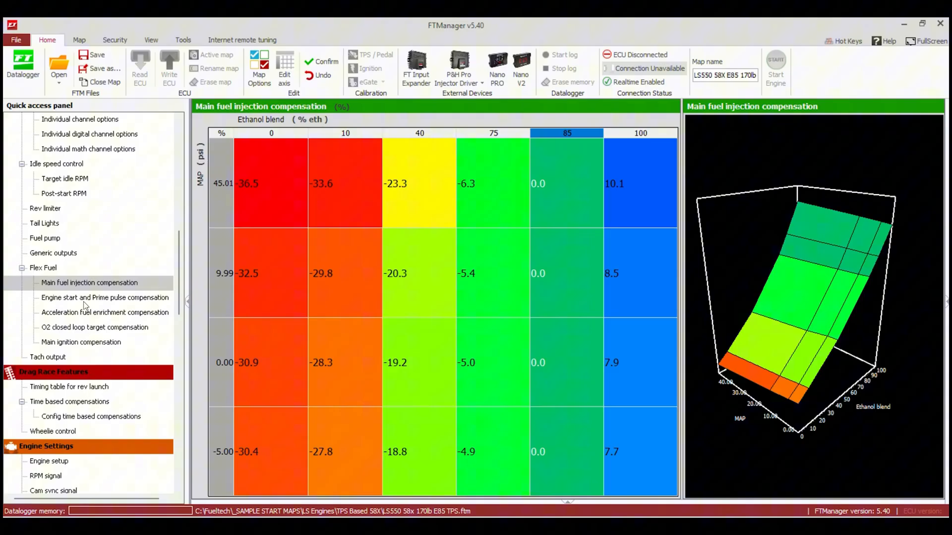
click(105, 312)
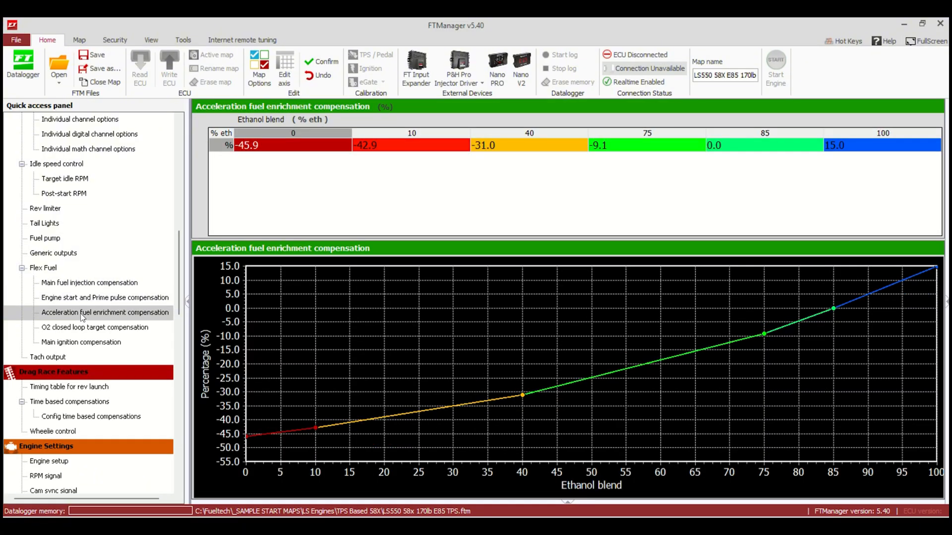
click(90, 283)
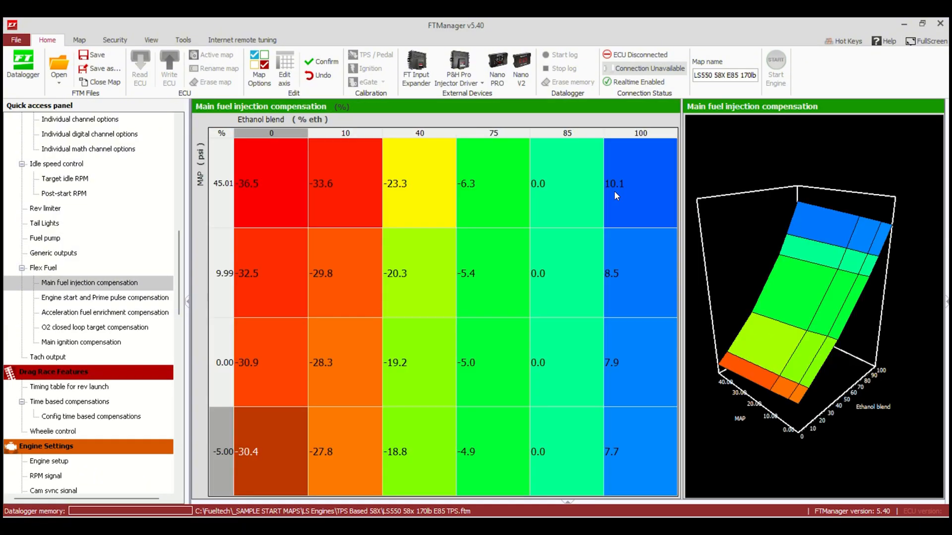
click(566, 133)
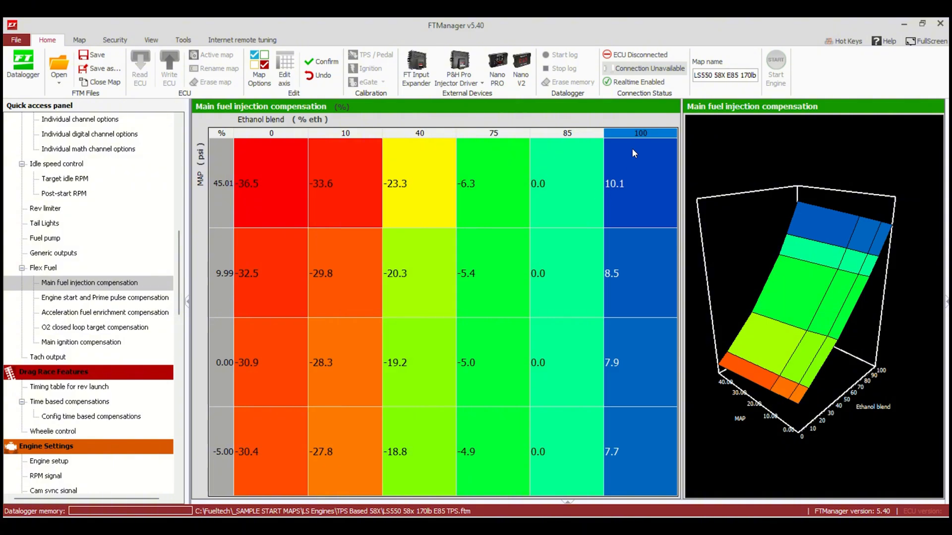
mouse_move(622, 214)
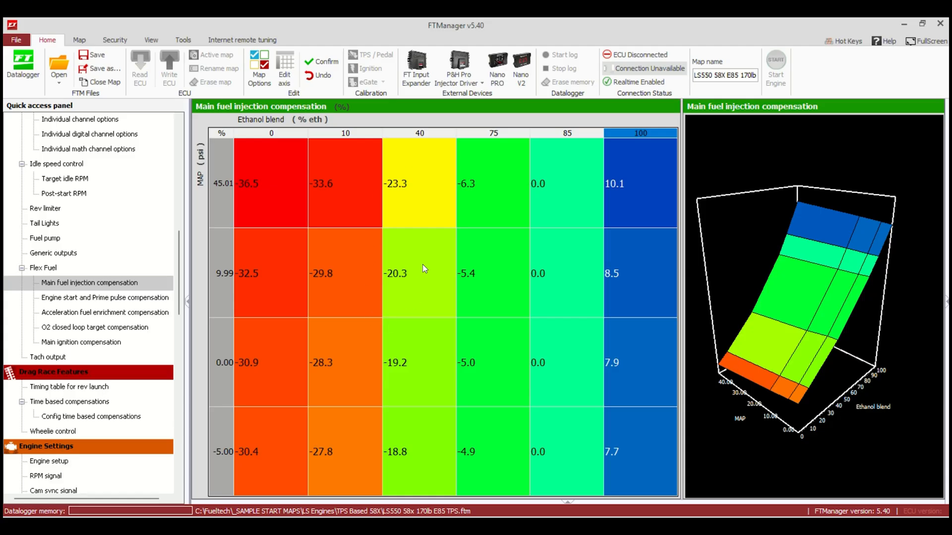
mouse_move(339, 141)
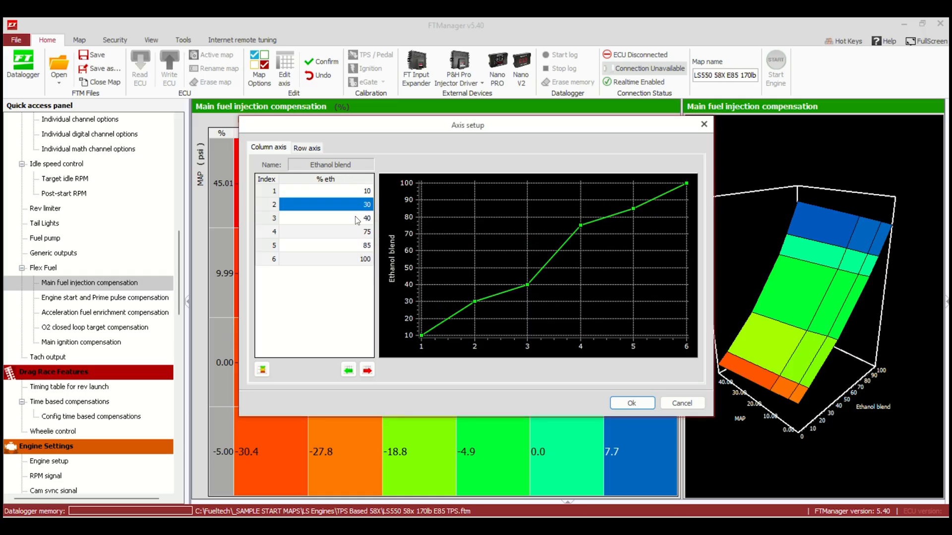
click(630, 404)
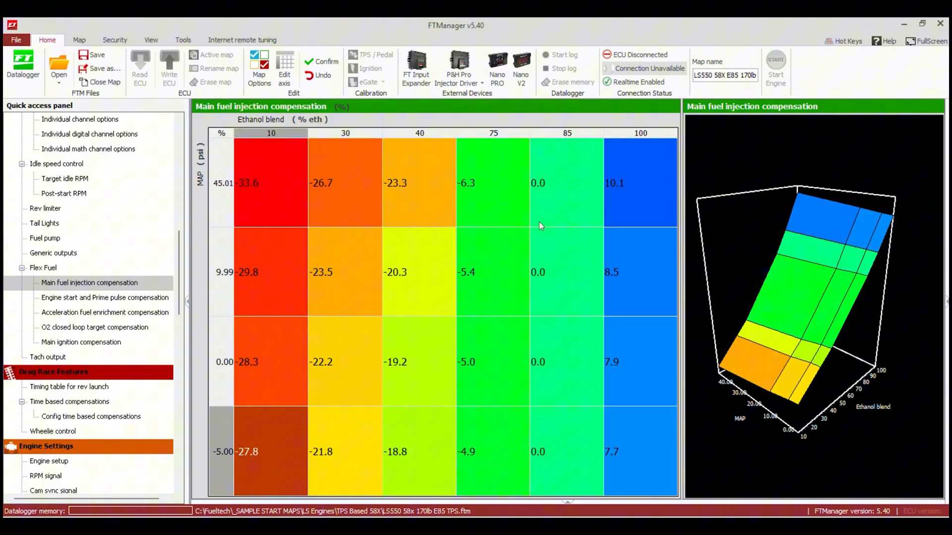
mouse_move(349, 276)
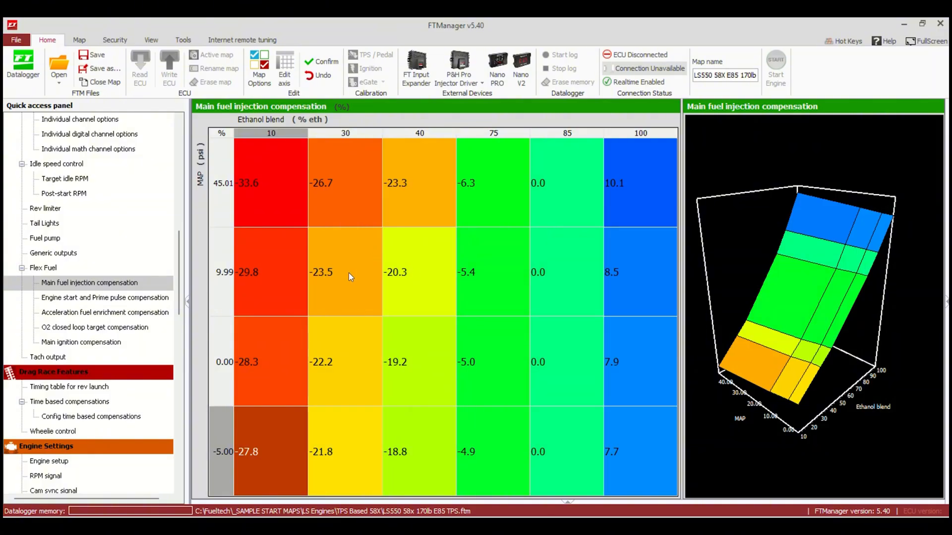
mouse_move(359, 268)
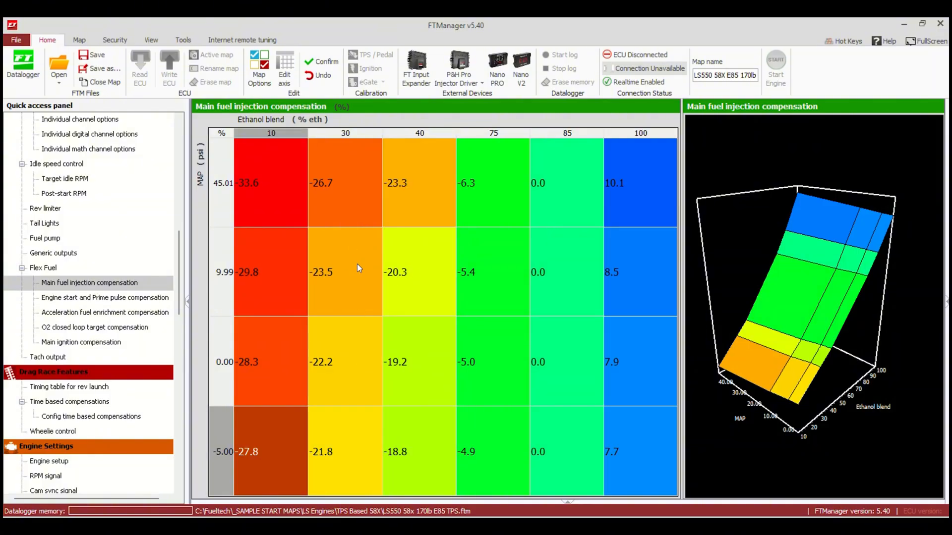
mouse_move(302, 310)
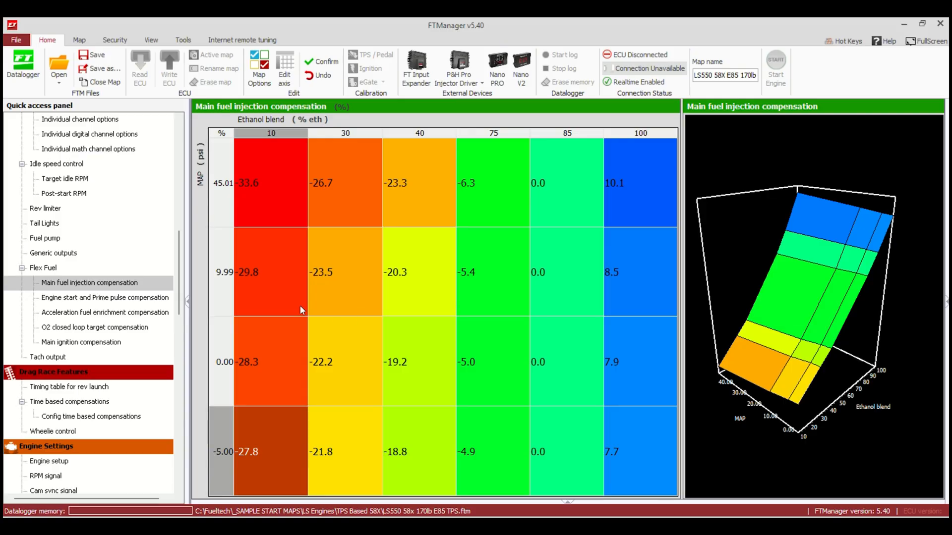
mouse_move(274, 206)
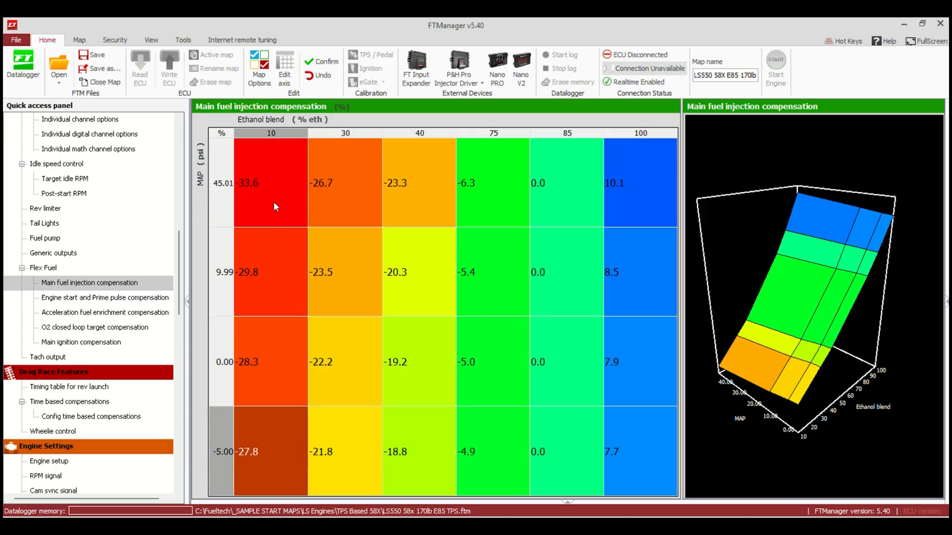
mouse_move(268, 241)
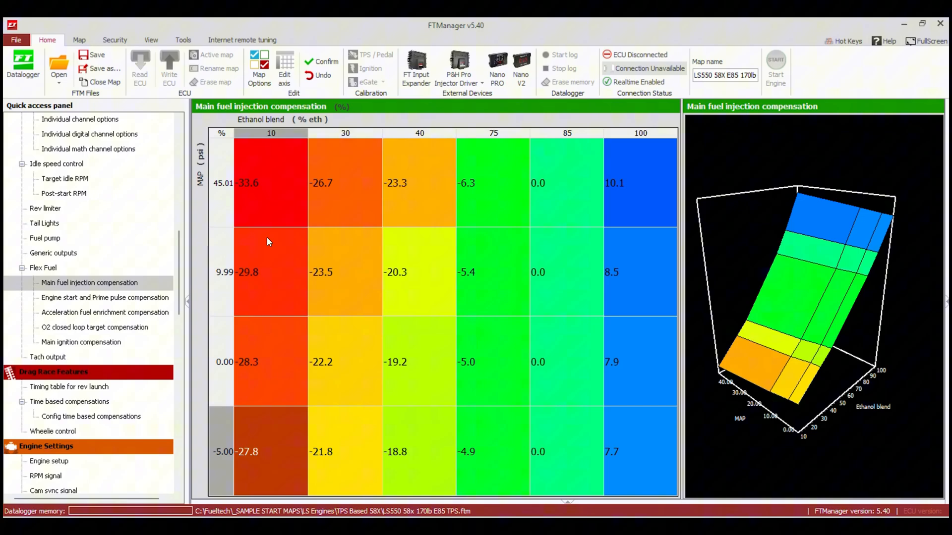
mouse_move(259, 339)
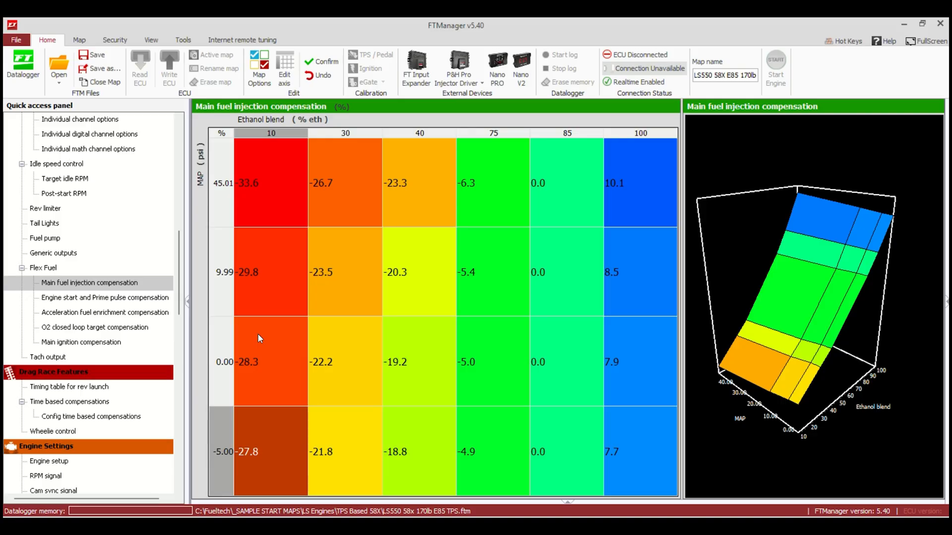
Inspect the engine start and prime pulse compensation at 85% and 100% ethanol
click(103, 298)
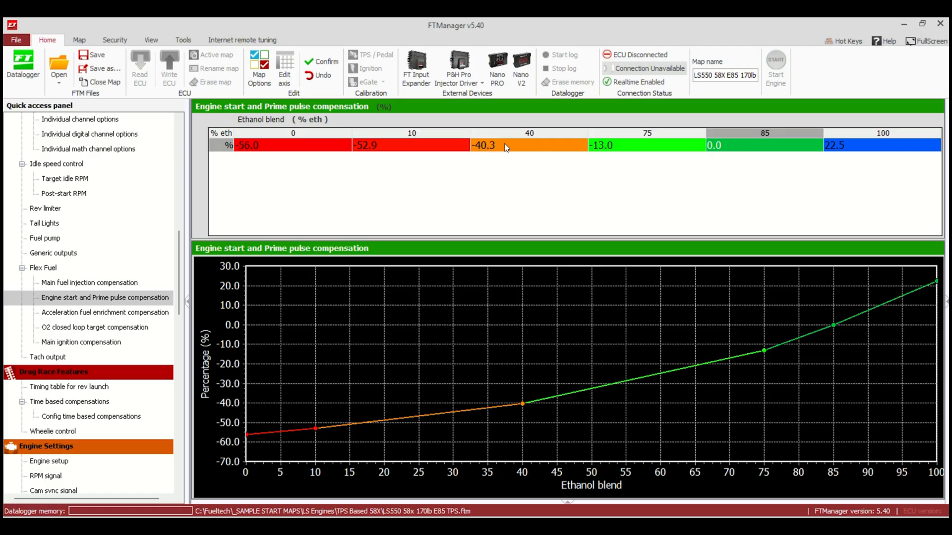
mouse_move(448, 291)
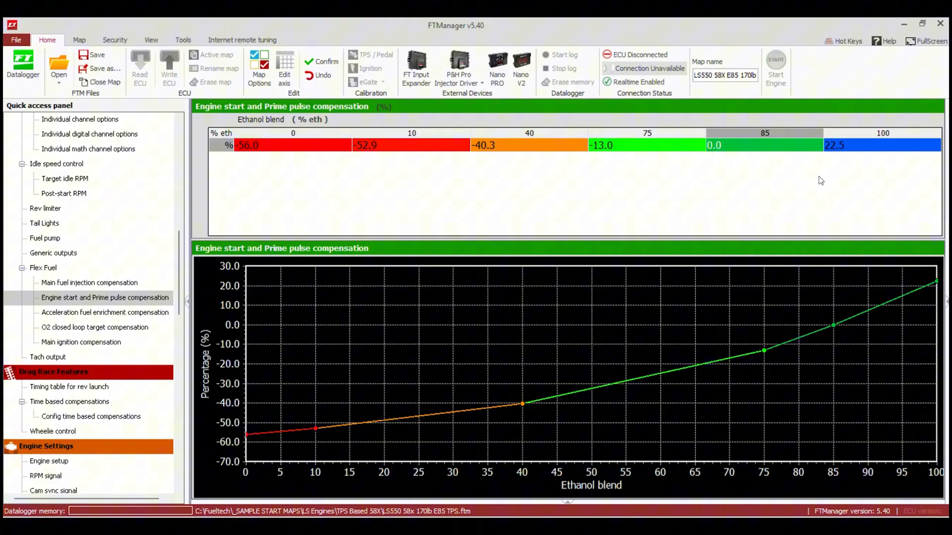
mouse_move(747, 149)
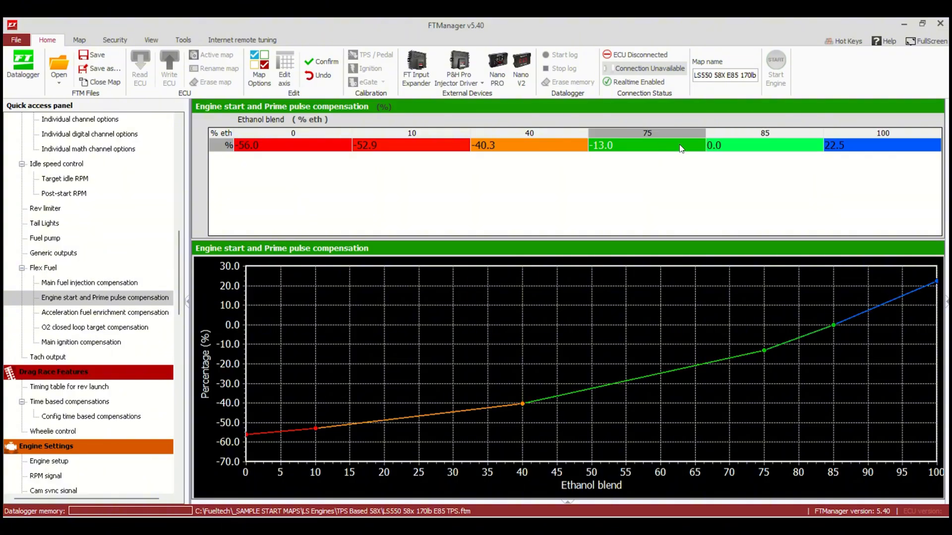
click(410, 145)
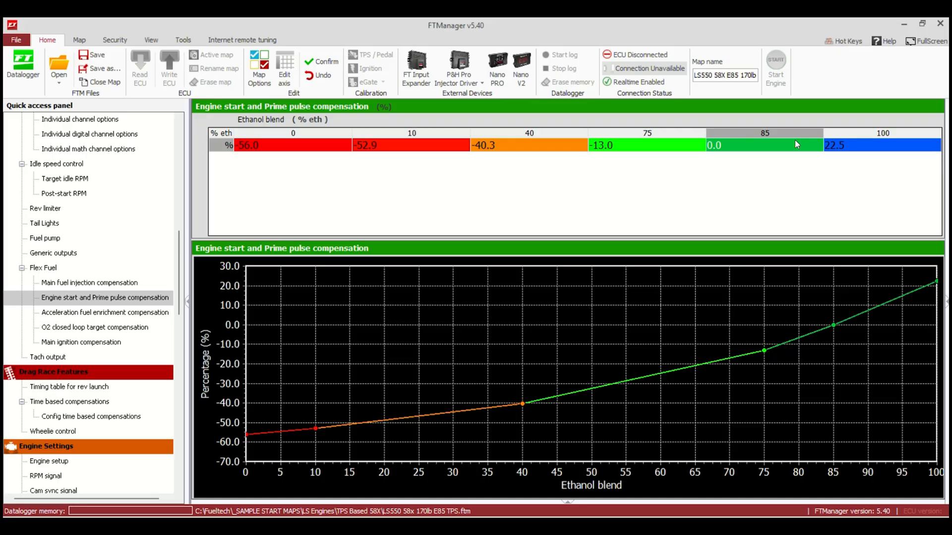
click(880, 145)
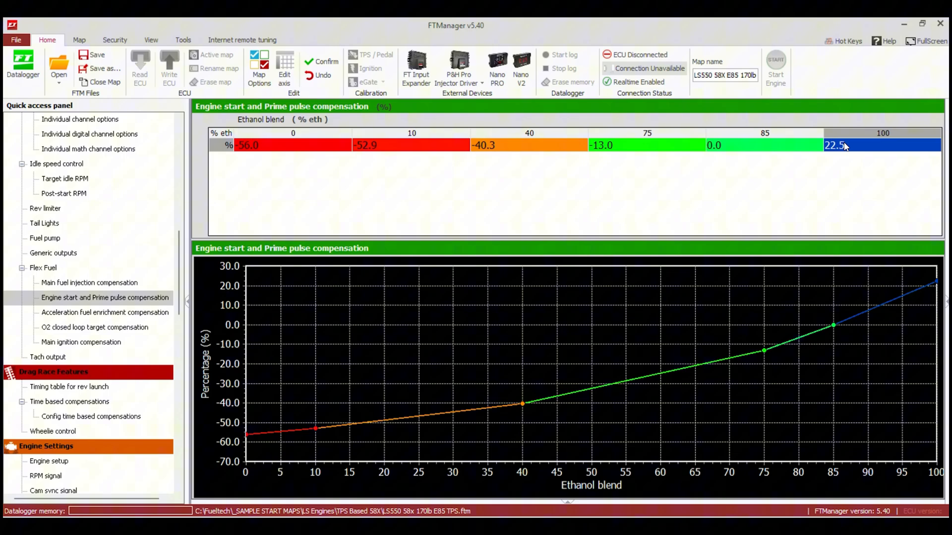
Display the acceleration fuel enrichment compensation curve across ethanol blend
click(105, 312)
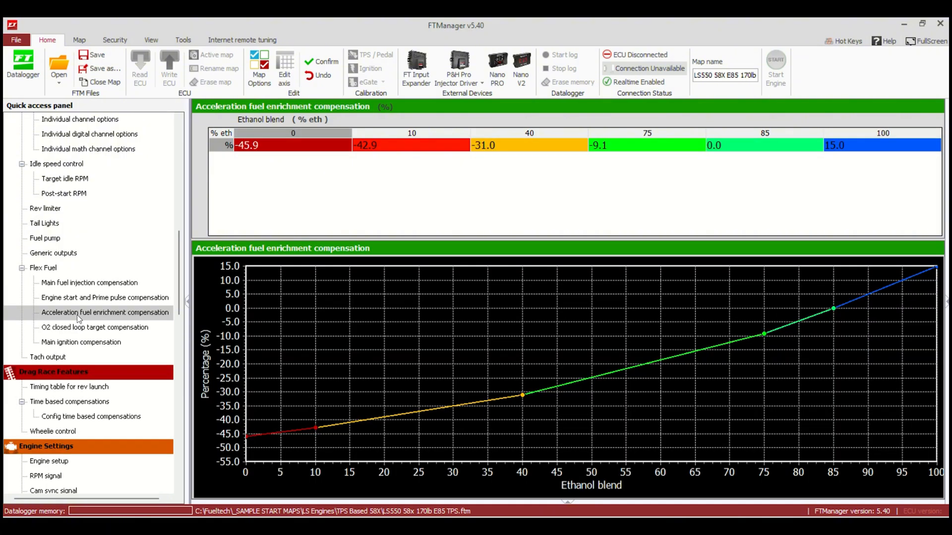
mouse_move(89, 311)
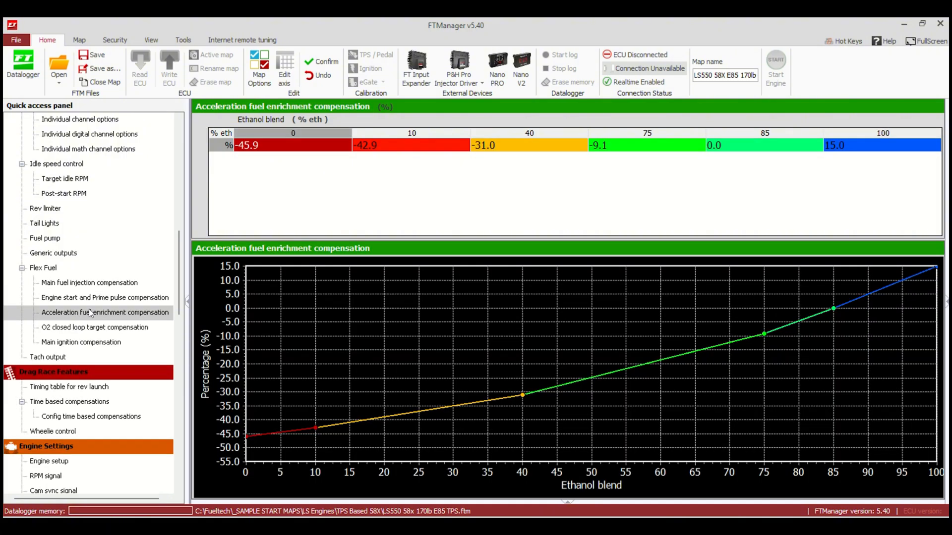
mouse_move(109, 284)
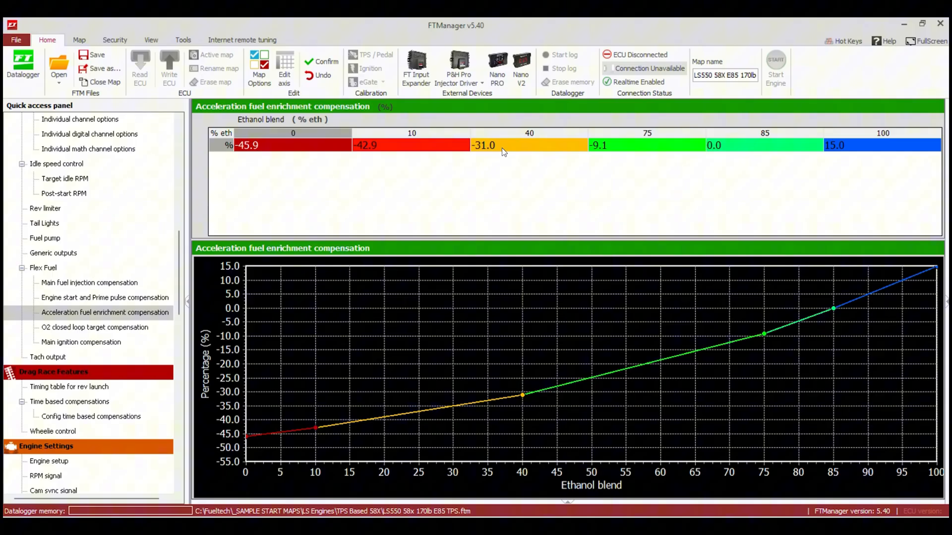
mouse_move(729, 144)
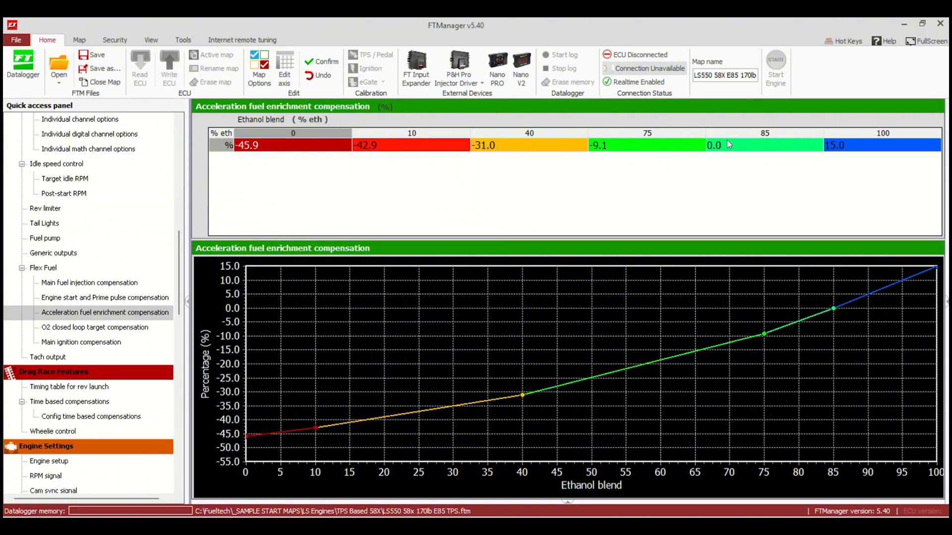
Review the O2 closed loop target compensation, checking the 85% ethanol offset at high MAP
click(94, 327)
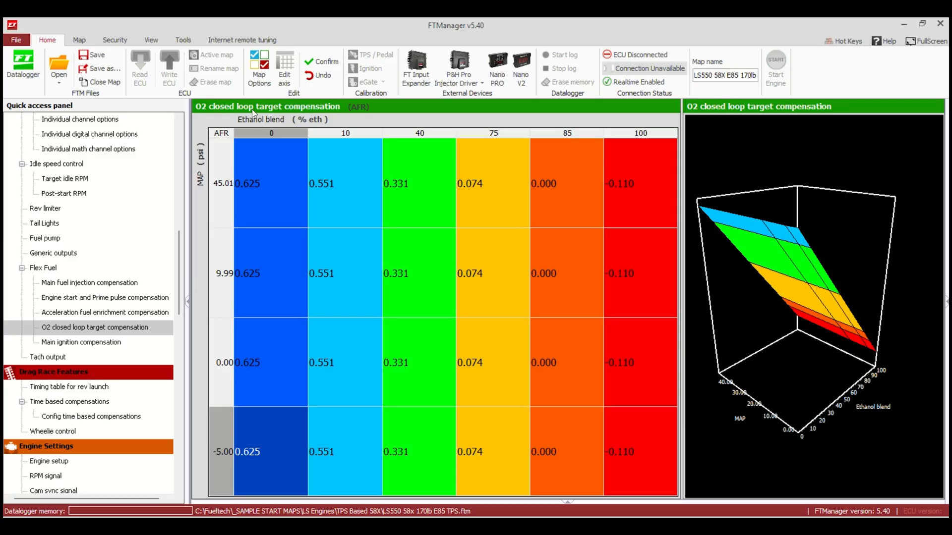
mouse_move(549, 211)
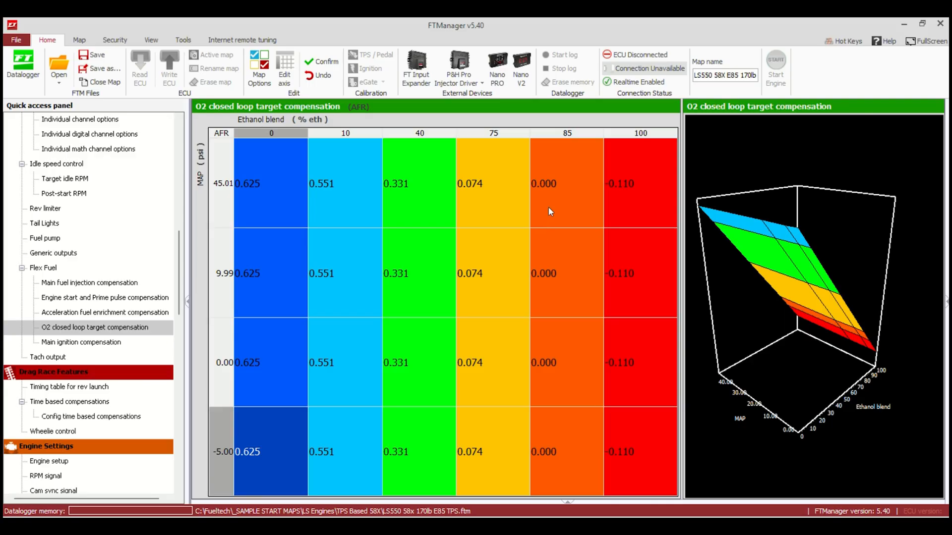
click(566, 183)
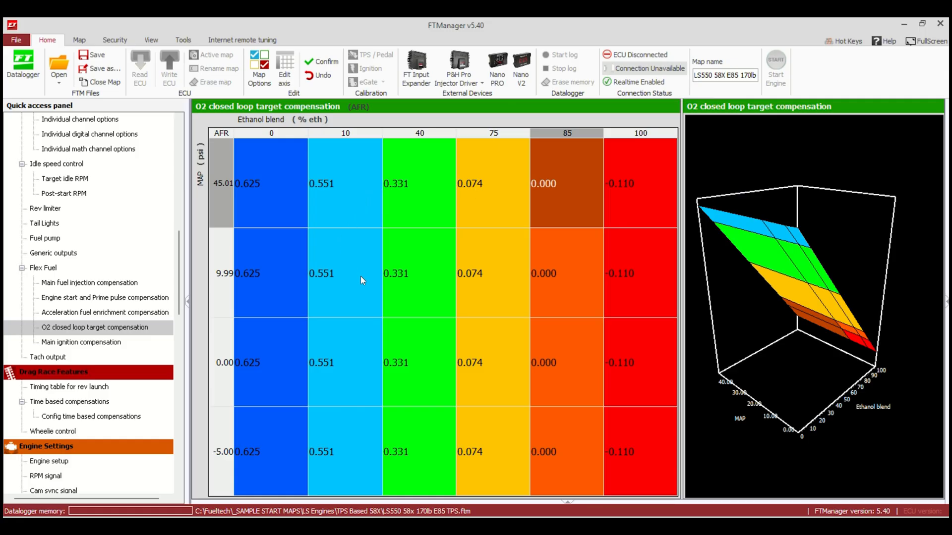
mouse_move(365, 223)
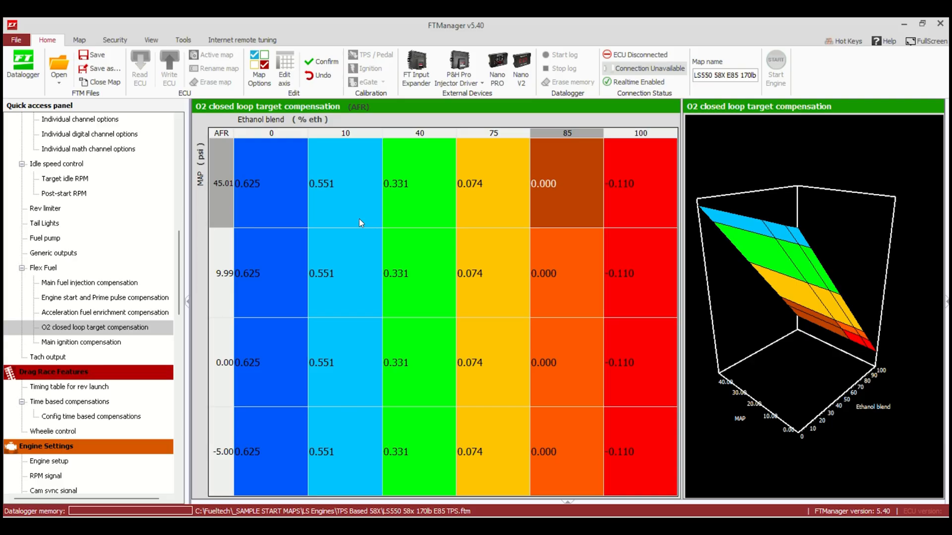
mouse_move(203, 107)
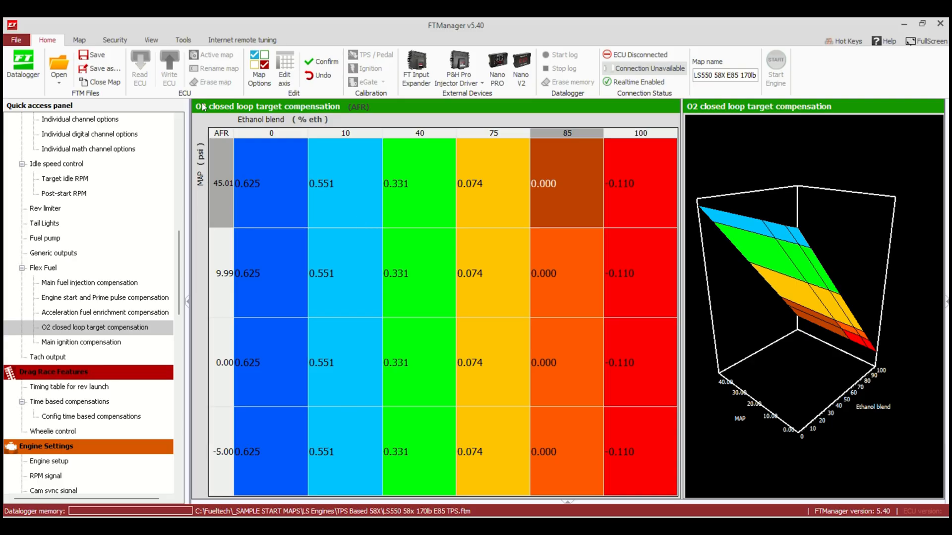
click(16, 40)
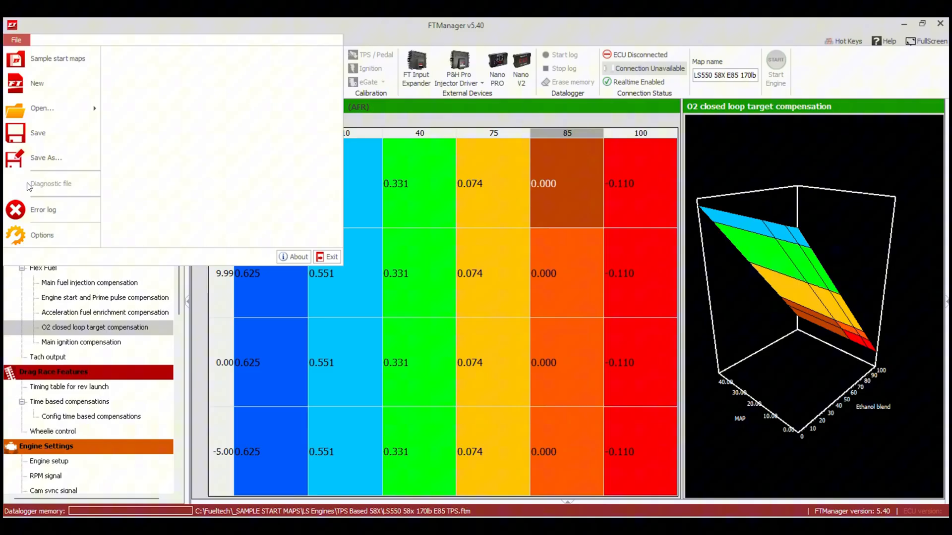
click(41, 235)
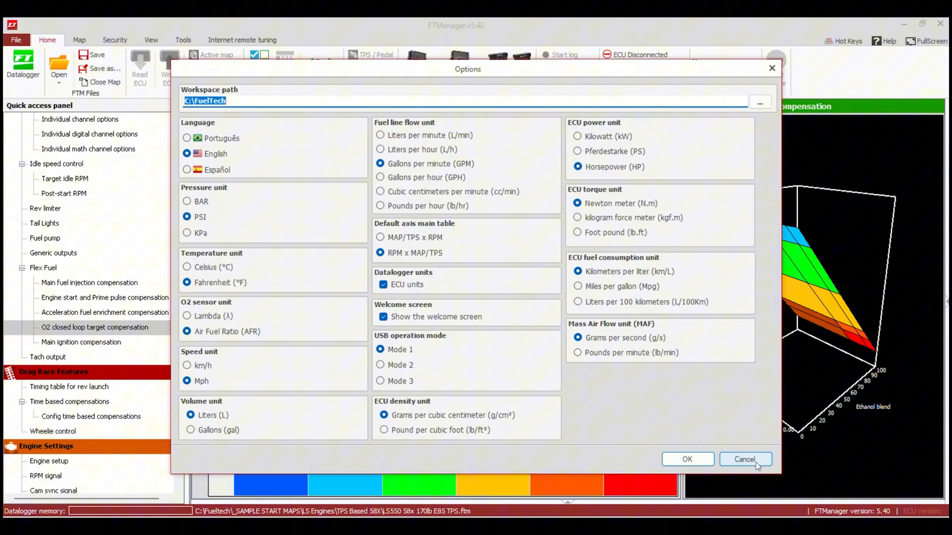
click(744, 459)
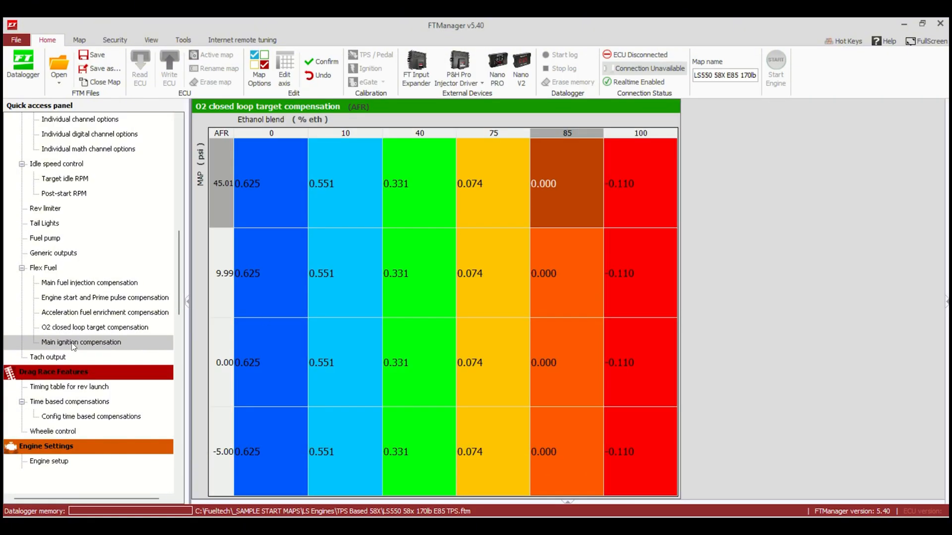
click(81, 342)
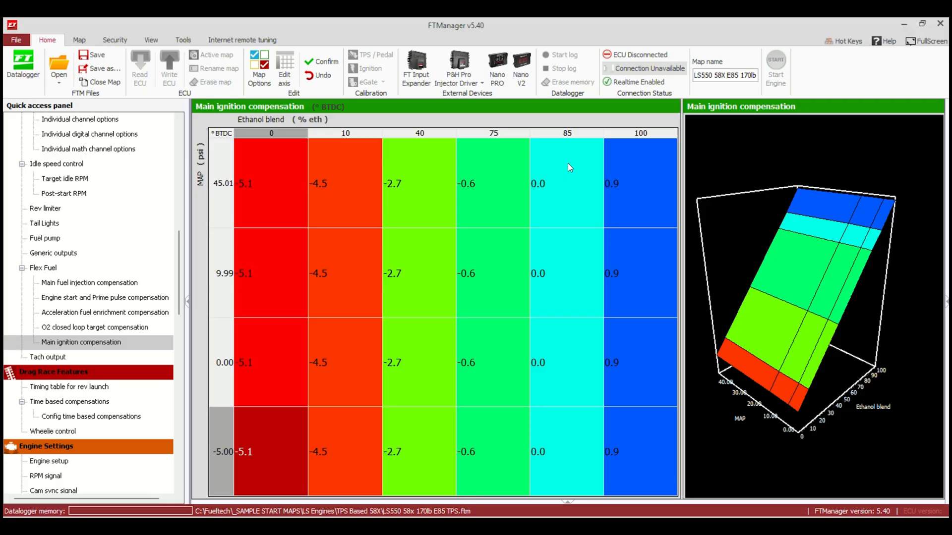
mouse_move(341, 161)
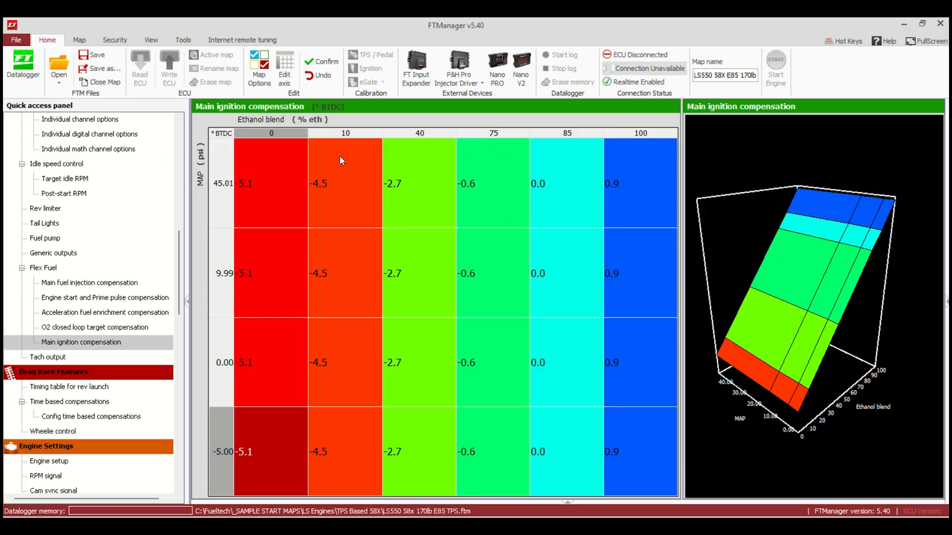
mouse_move(560, 140)
text(0)
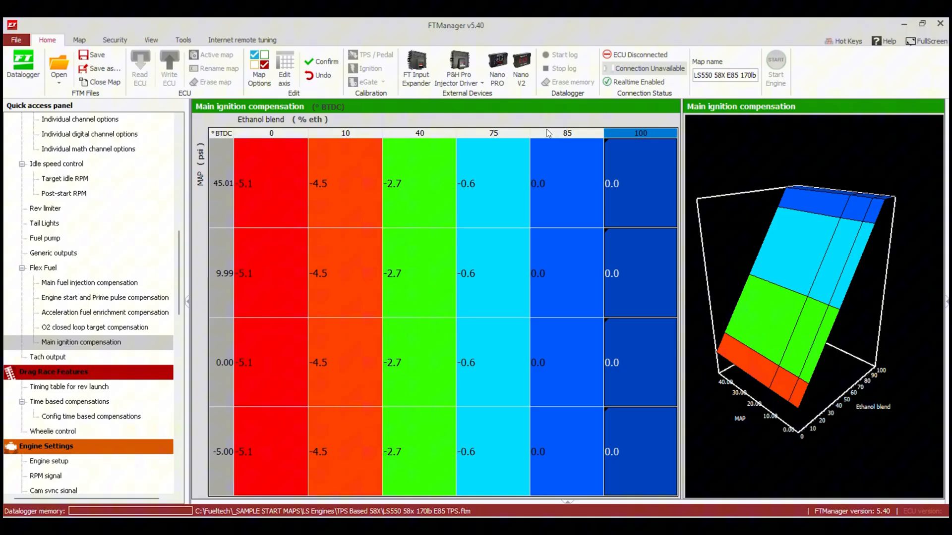
click(345, 133)
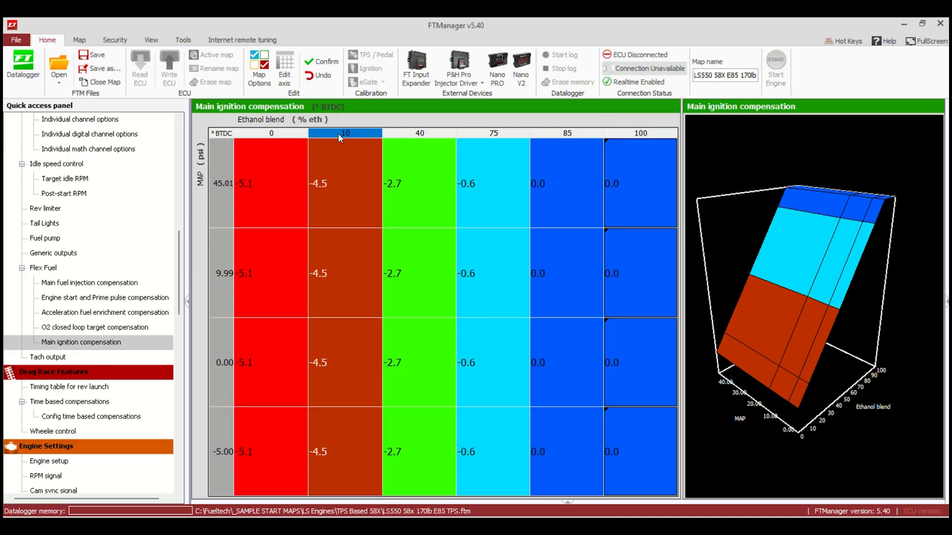
mouse_move(337, 291)
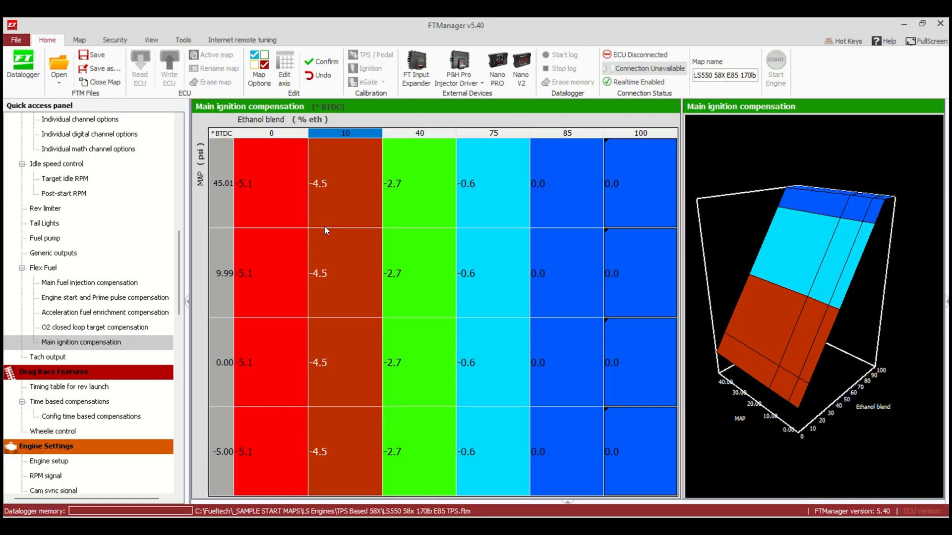
mouse_move(342, 252)
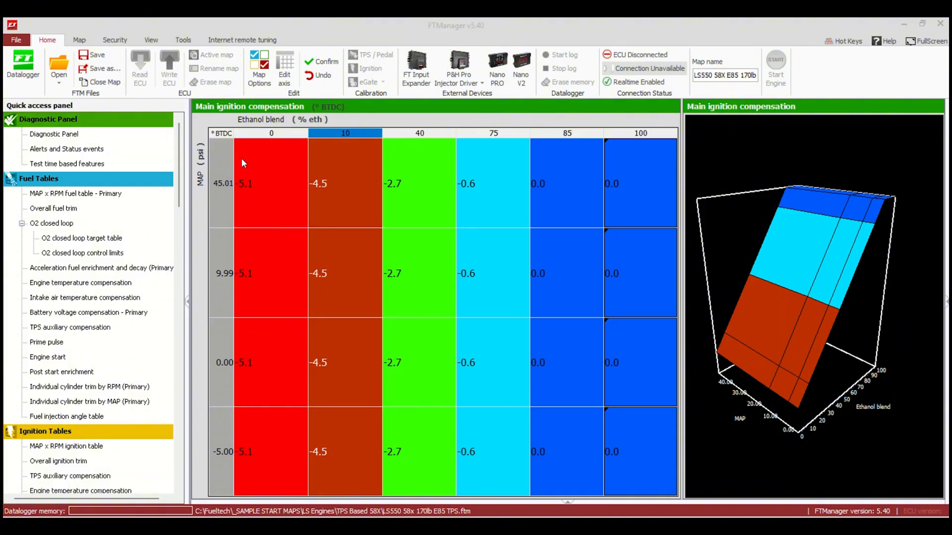
Review the main injection, engine start/prime pulse and acceleration enrichment ethanol compensations, returning to main injection
scroll(down, 3)
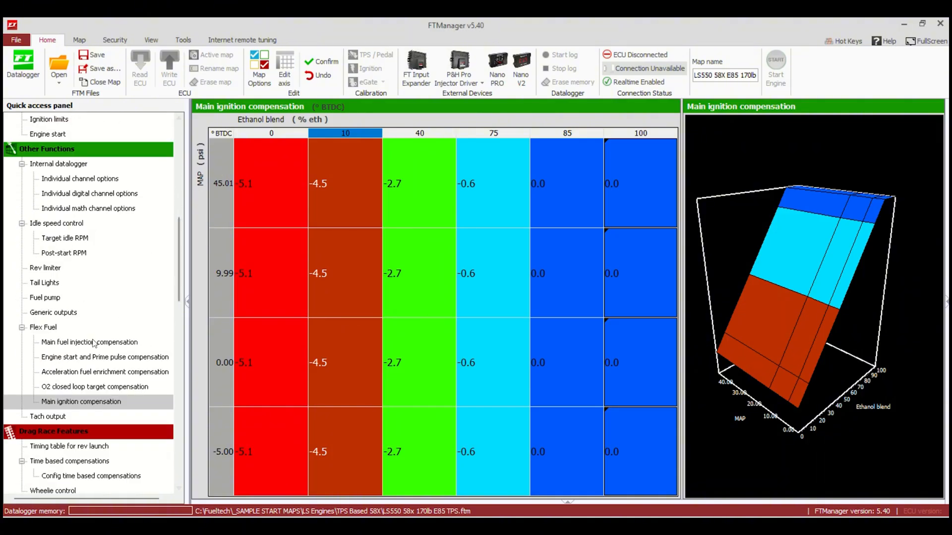
click(90, 342)
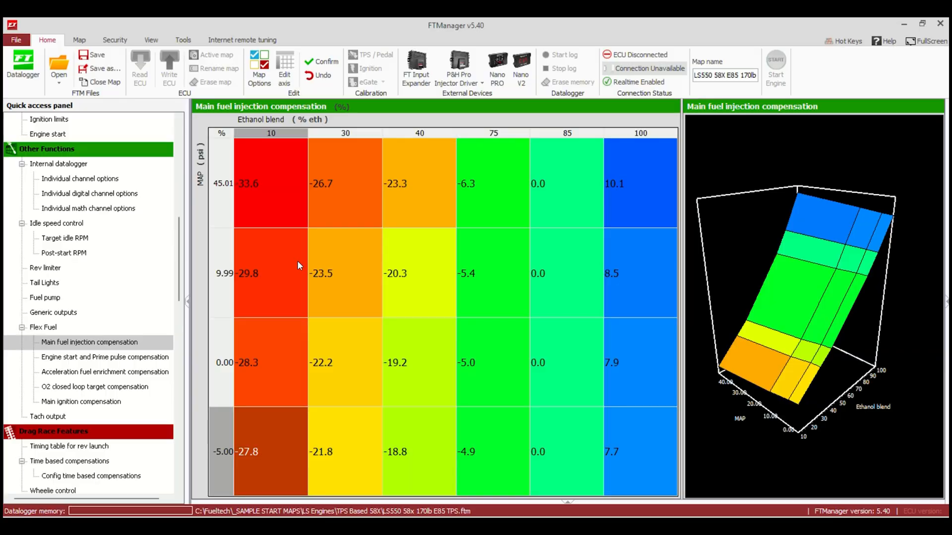
click(105, 357)
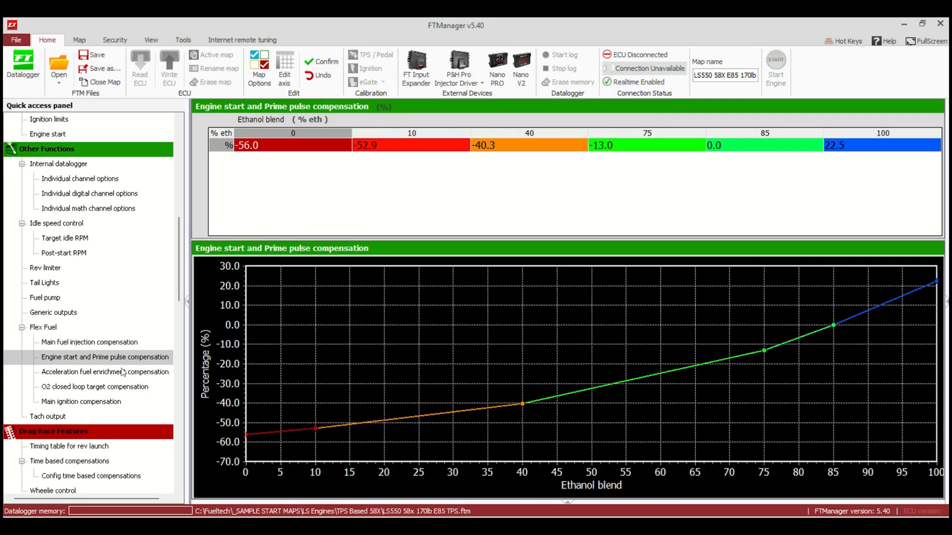
click(105, 371)
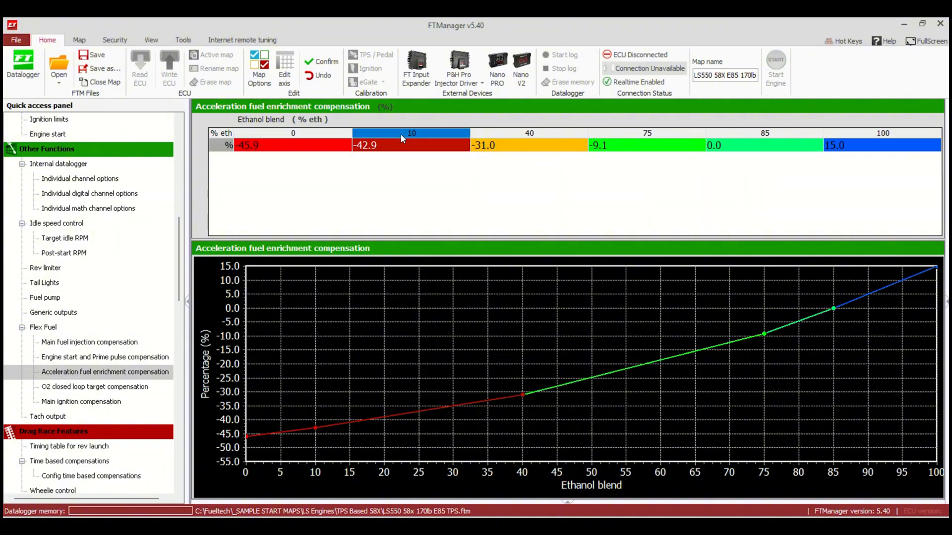
mouse_move(396, 142)
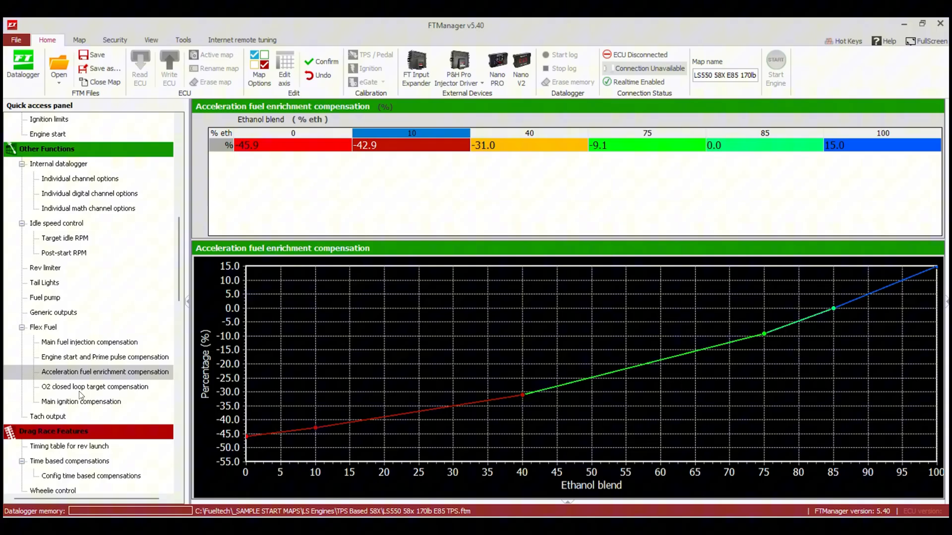
click(89, 342)
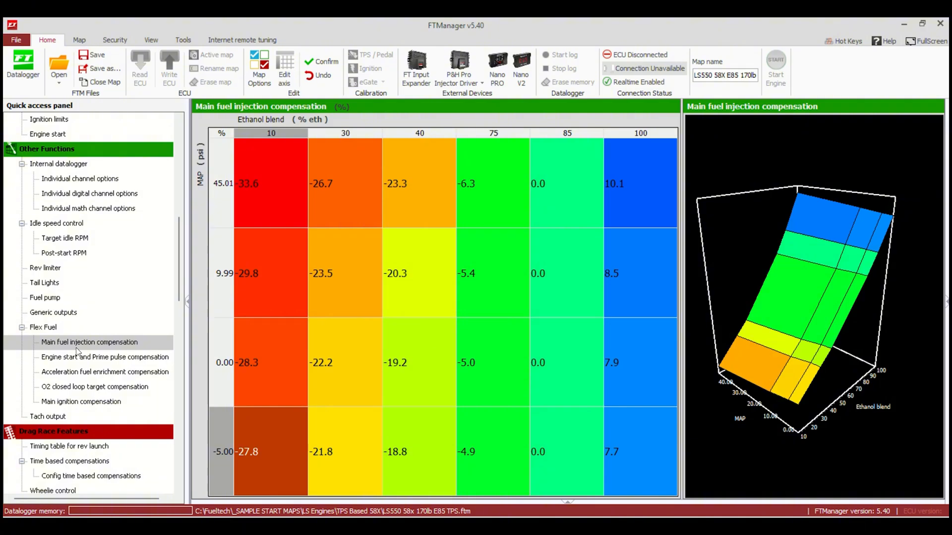
Enable Wastegate Boost Control and Generic duty cycle control in Map Options so their ethanol compensations appear
scroll(down, 3)
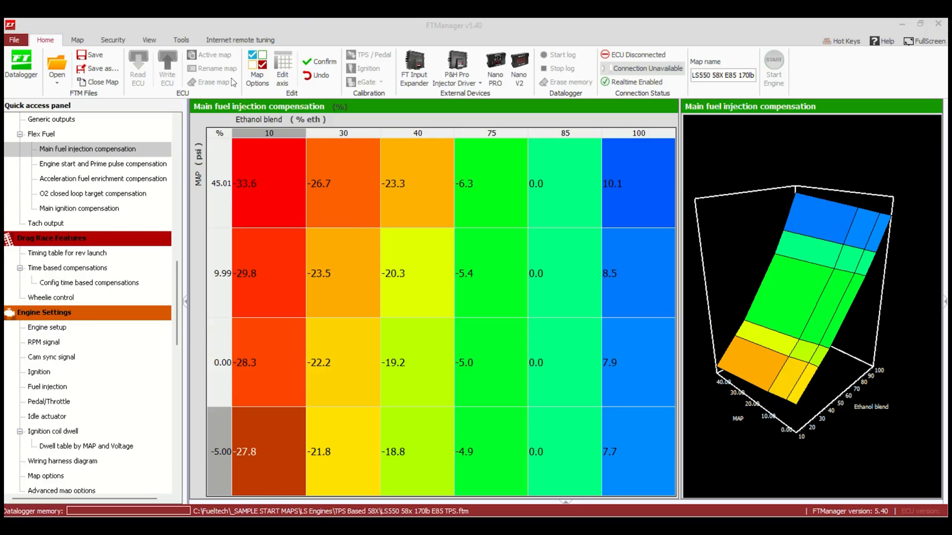
click(45, 476)
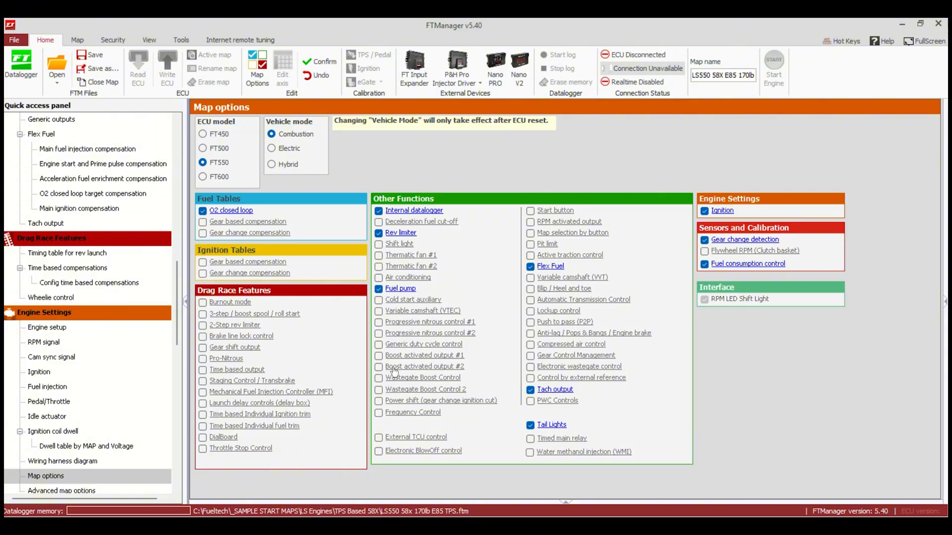
click(378, 377)
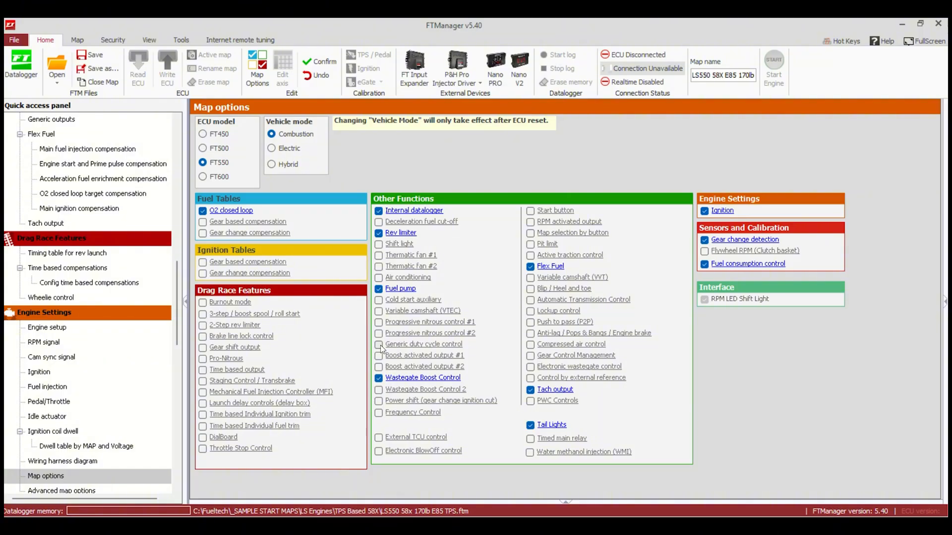
click(379, 344)
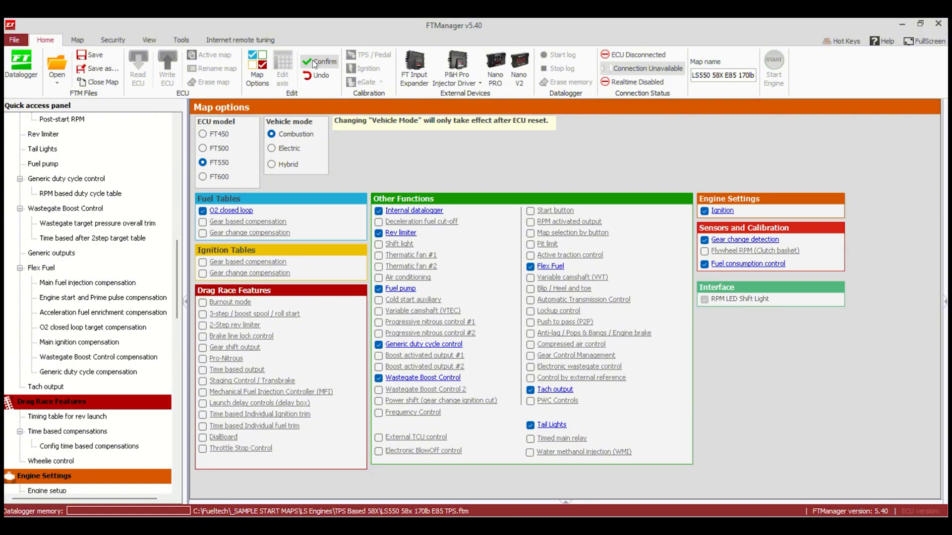
click(97, 357)
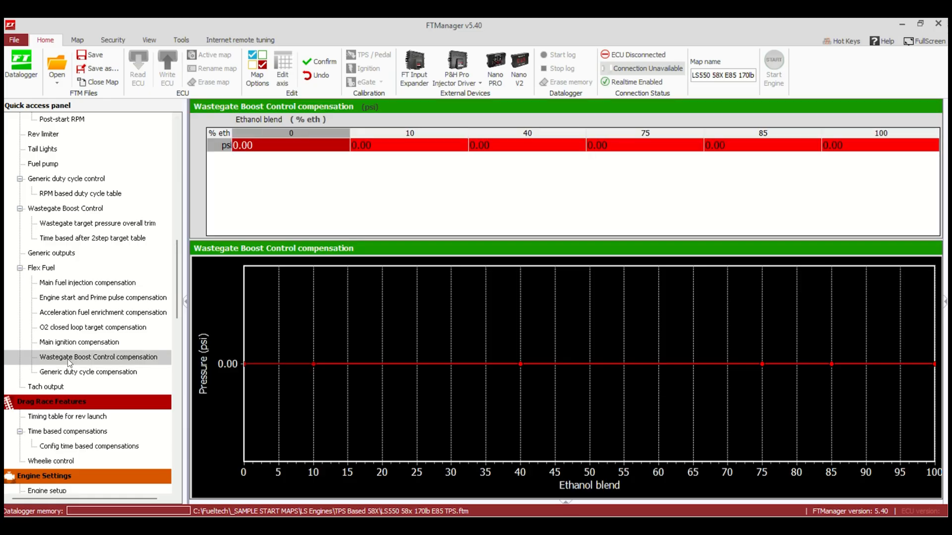
mouse_move(265, 183)
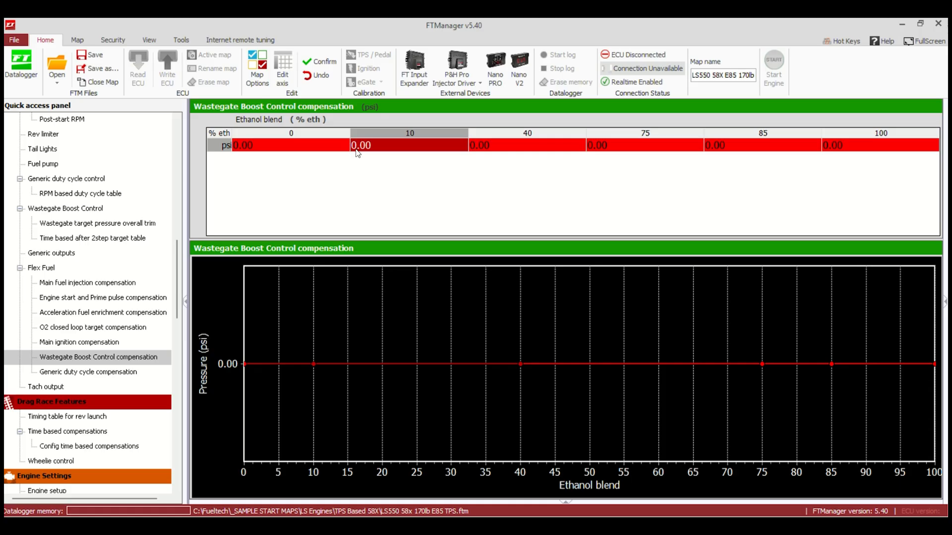
Set wastegate boost compensation to -10, -8.00, -4.80, -1.07 psi across 0–75% ethanol, 0 at 85%
text(-8.00)
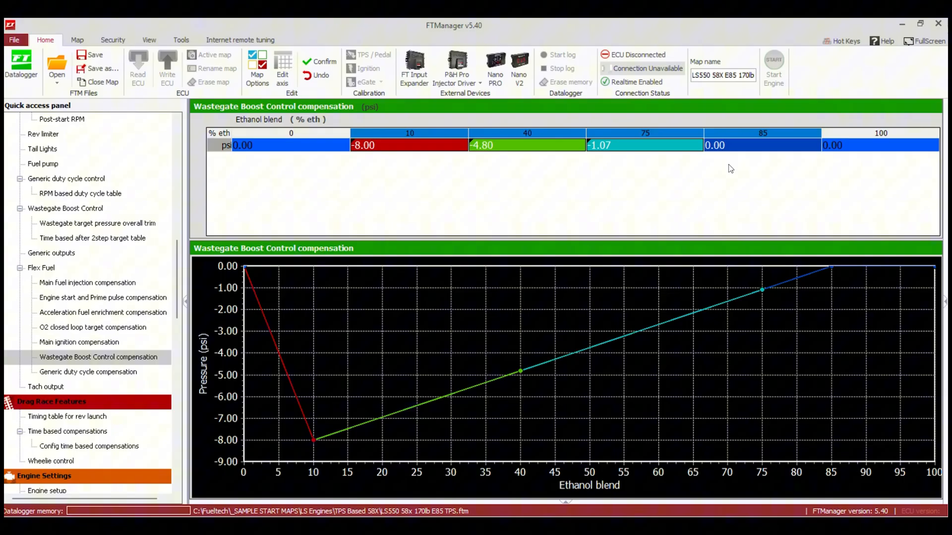
mouse_move(791, 146)
text(-10)
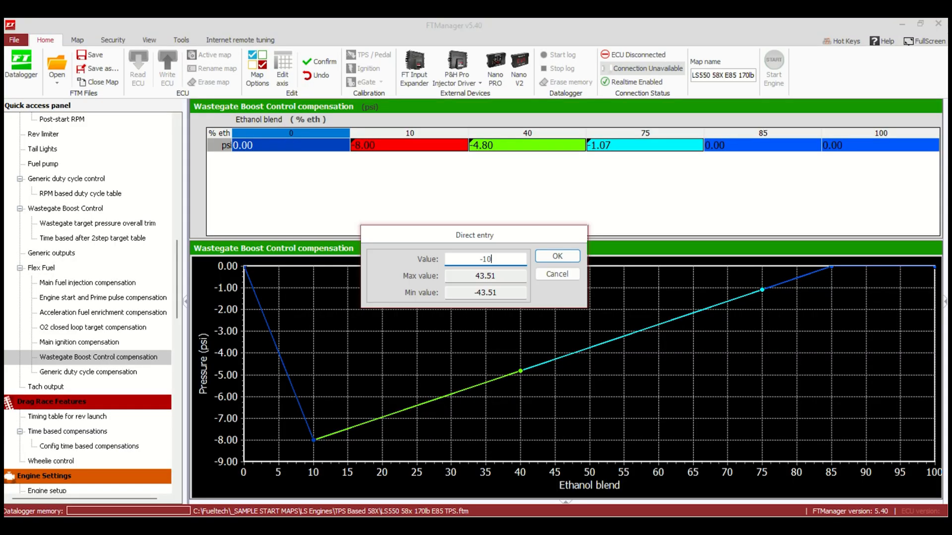
click(556, 256)
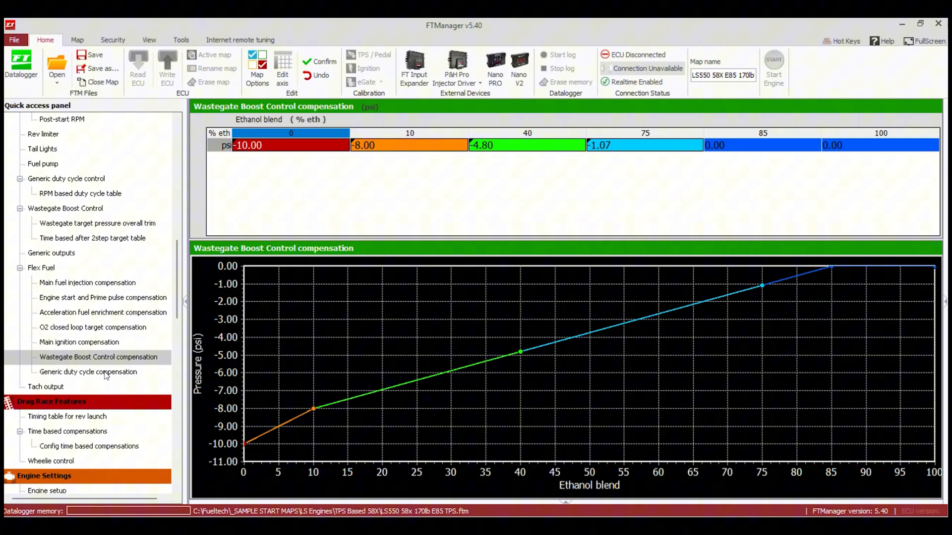
click(89, 371)
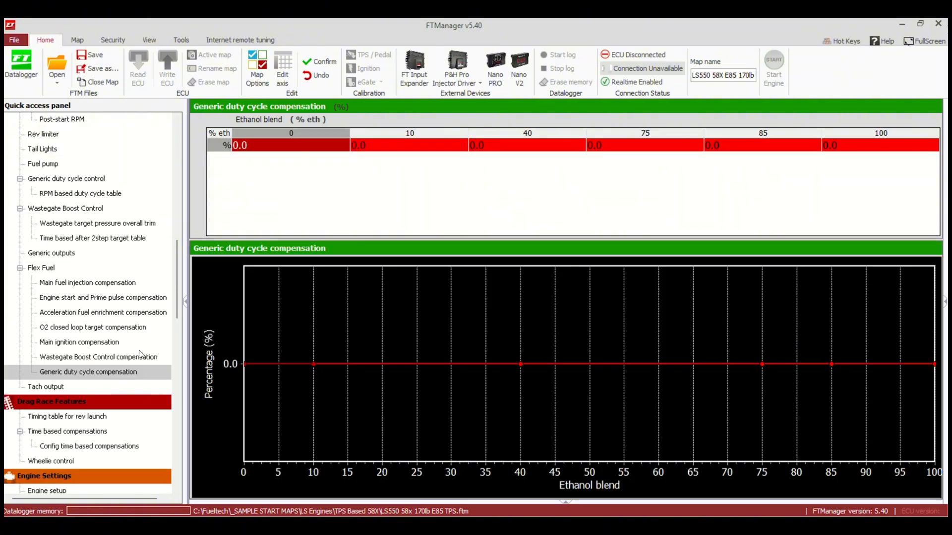
mouse_move(512, 219)
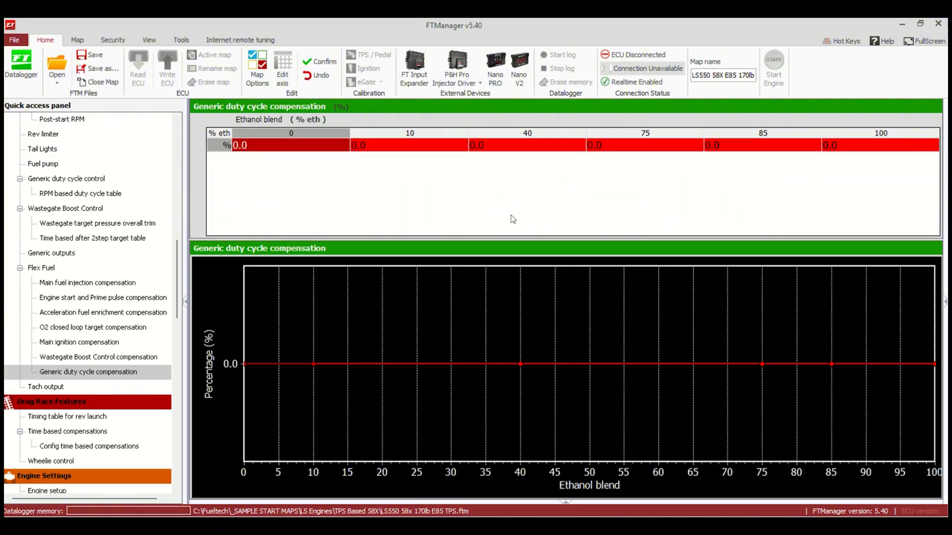
Set generic duty cycle compensation to -60, -40, -24, -5.3% at 0–75% ethanol and confirm it
click(762, 132)
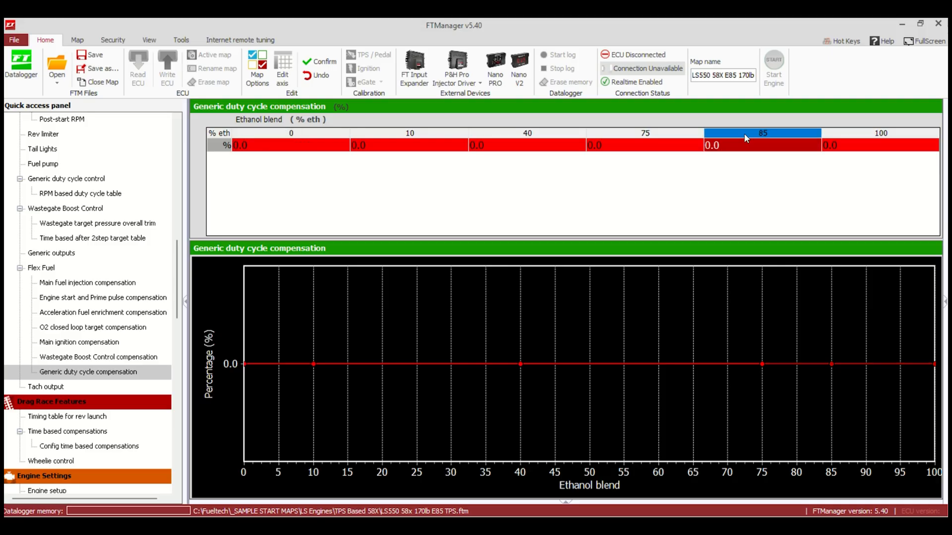
mouse_move(768, 140)
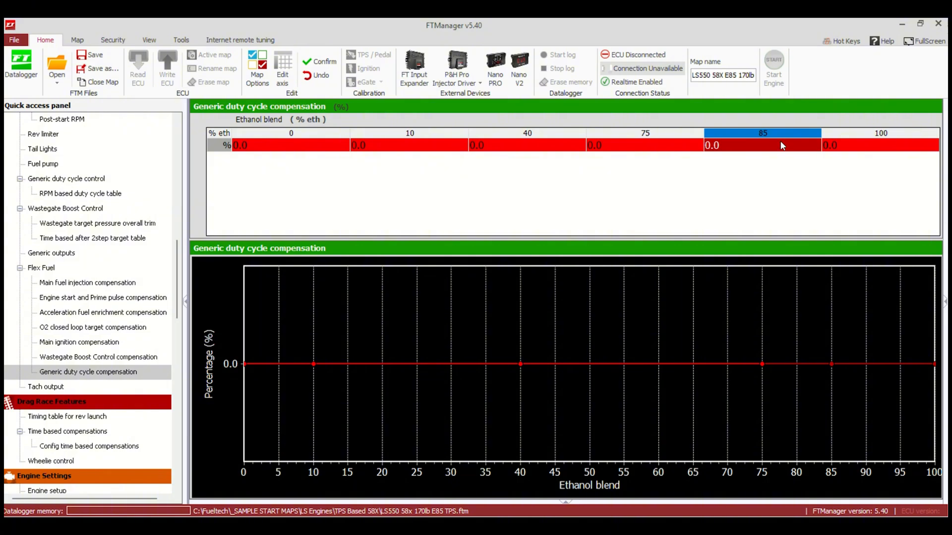
click(409, 145)
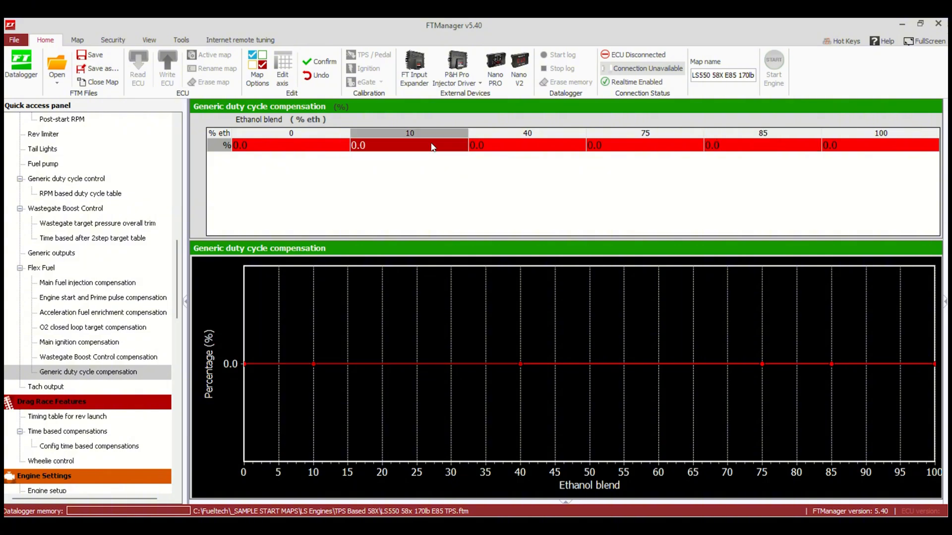
double_click(409, 145)
text(-40)
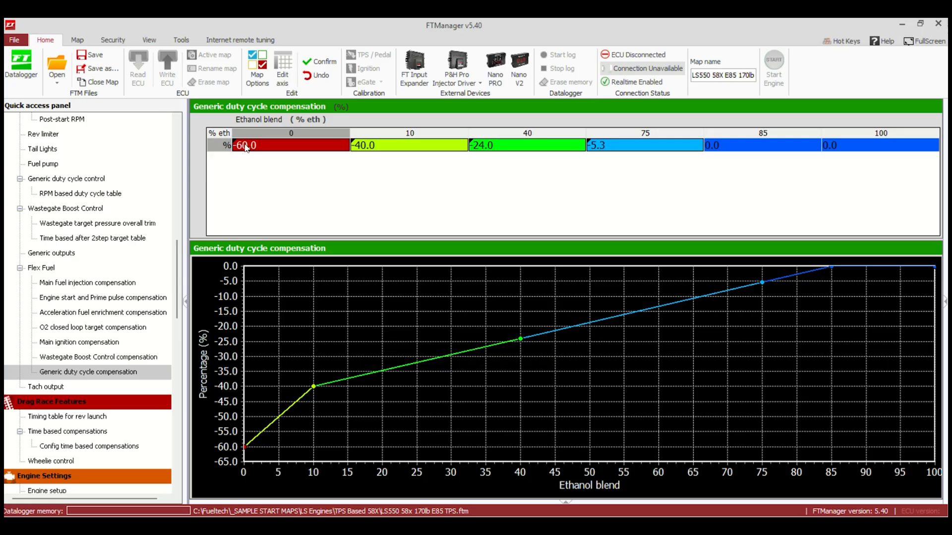
click(320, 61)
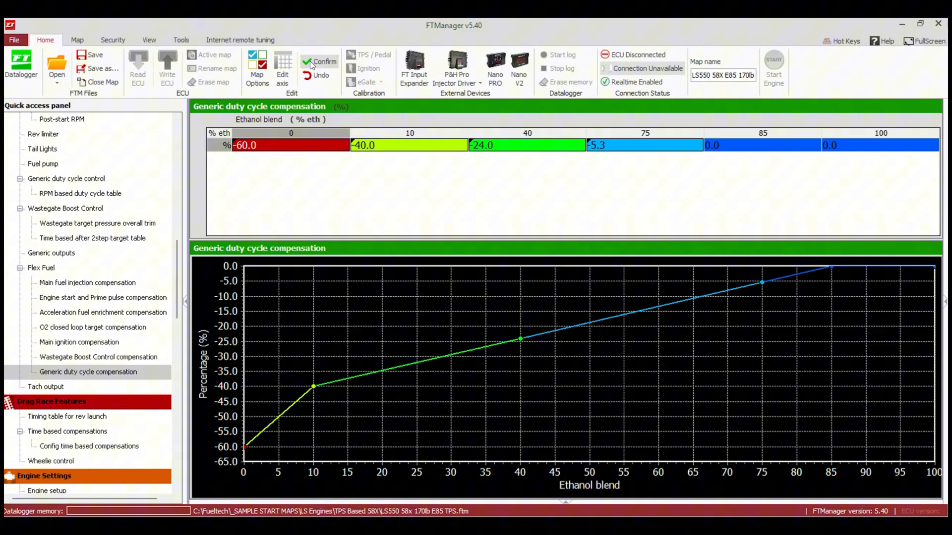
click(319, 62)
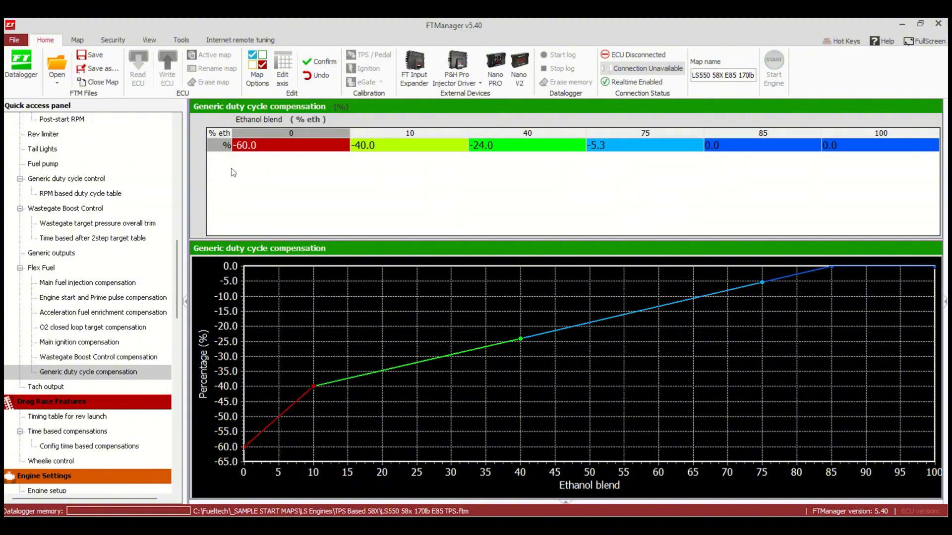
click(41, 268)
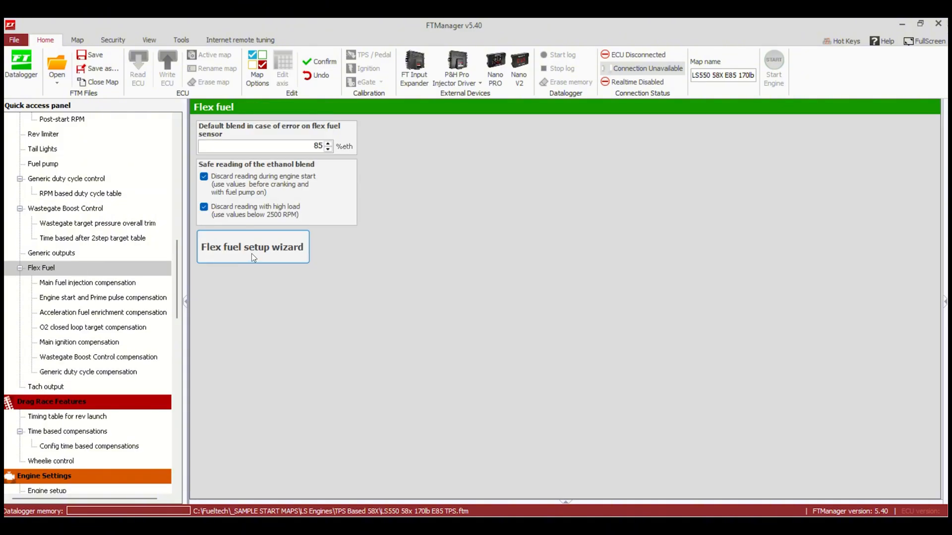